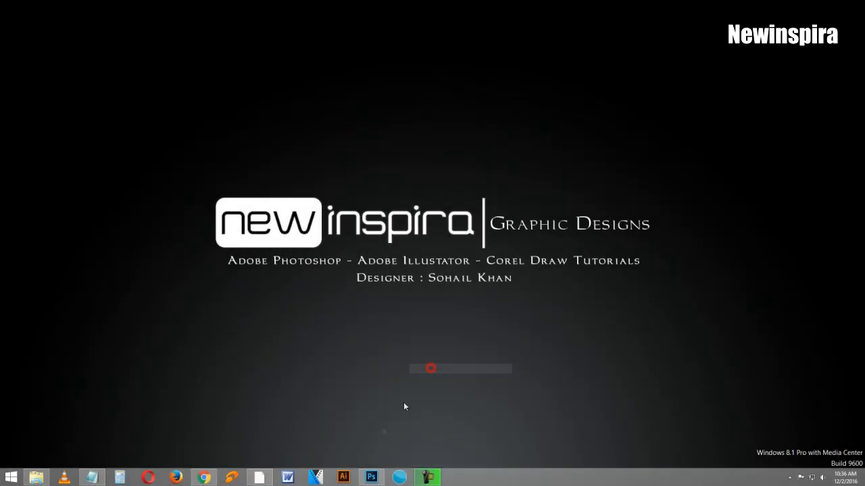
- Launch Photoshop and bring up the File commands for a new document
click(370, 477)
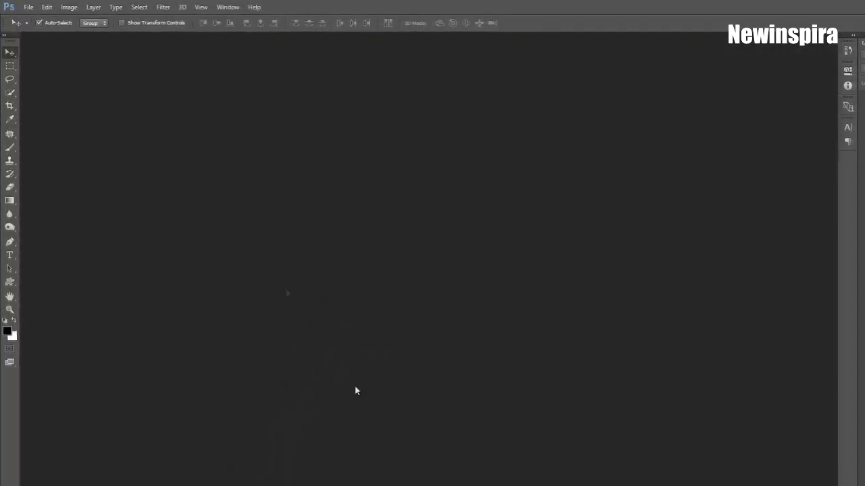
click(29, 7)
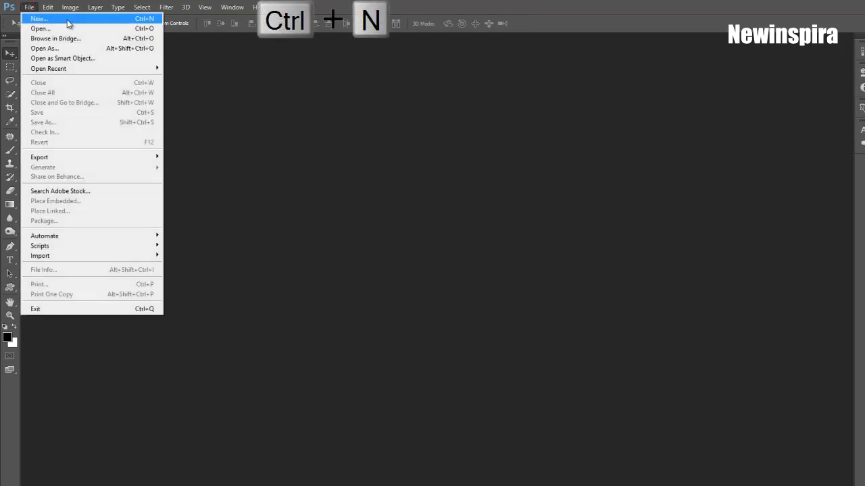
- Create a new white document 1280 × 720 px at 300 ppi
click(38, 19)
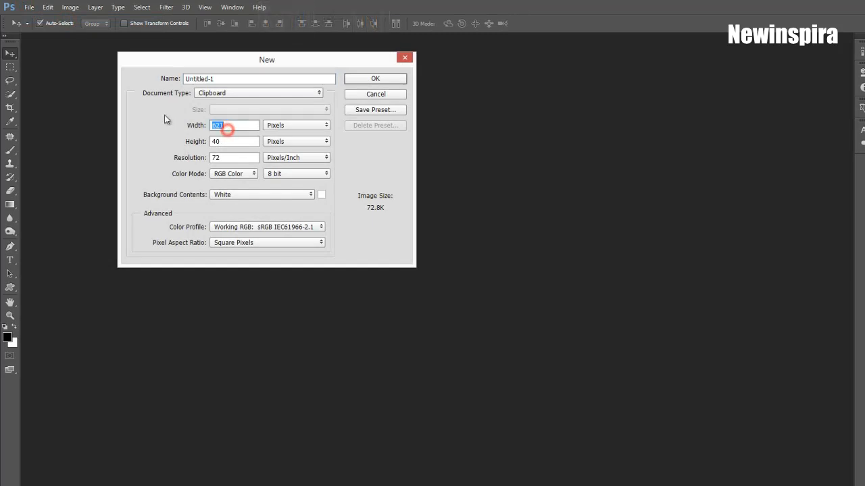
click(260, 92)
text(720)
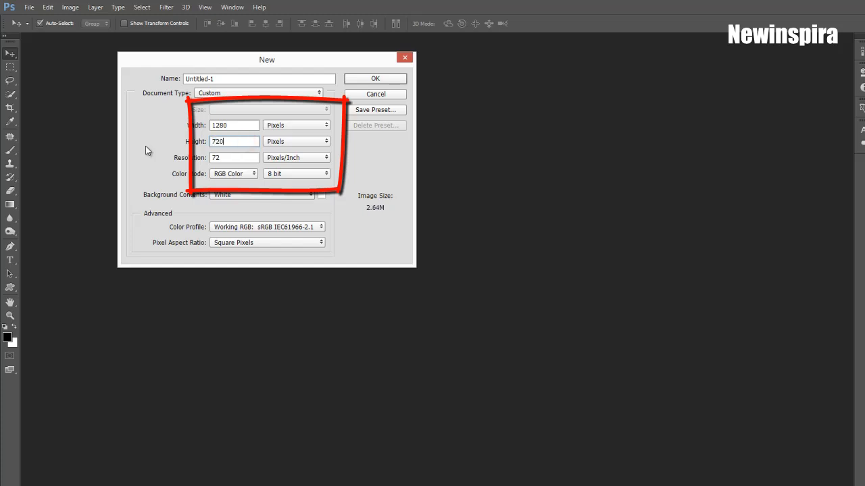
click(235, 157)
text(300)
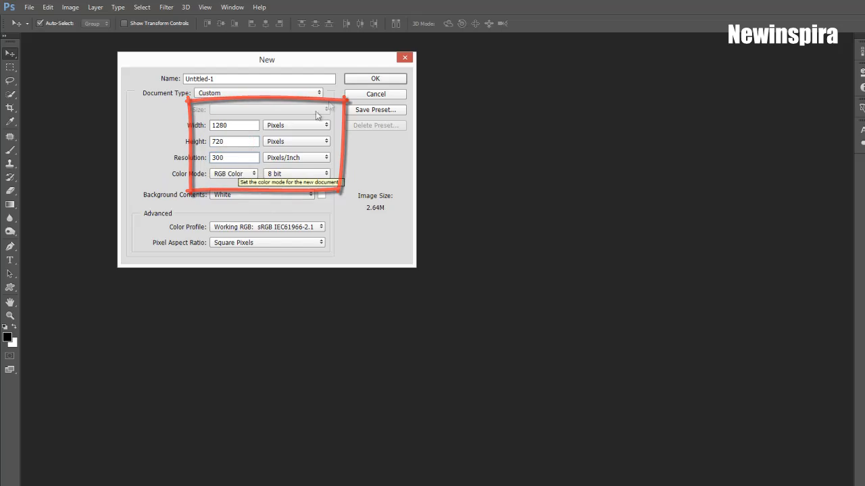
click(375, 78)
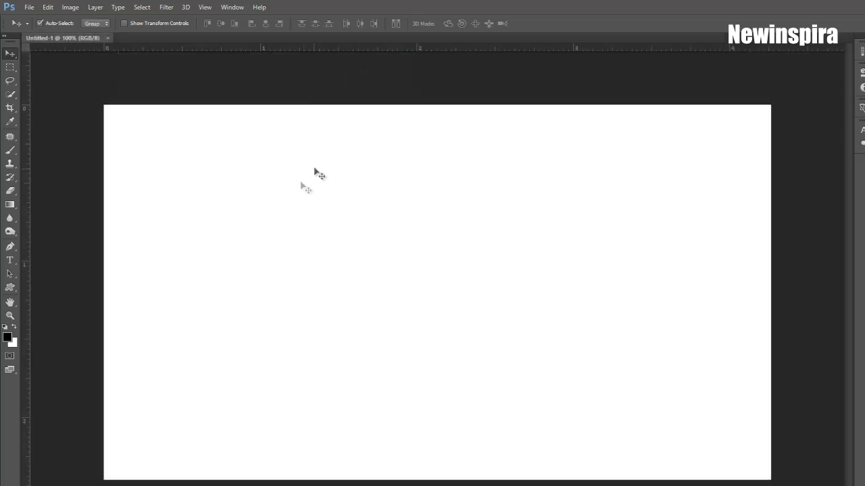
mouse_move(241, 249)
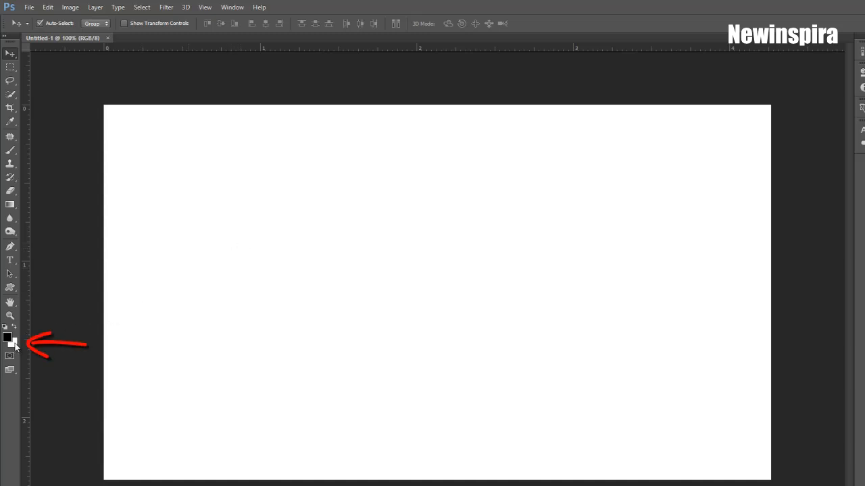
mouse_move(13, 349)
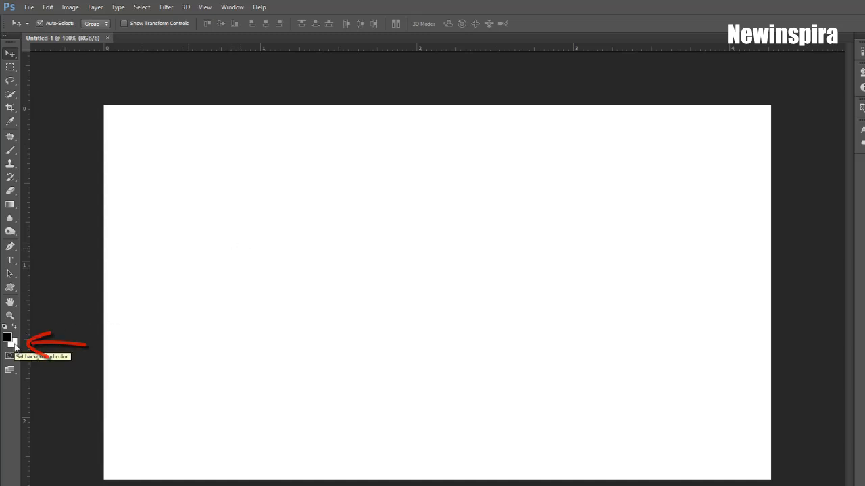
- Set the background colour swatch to dark grey 565656
click(11, 344)
text(565656)
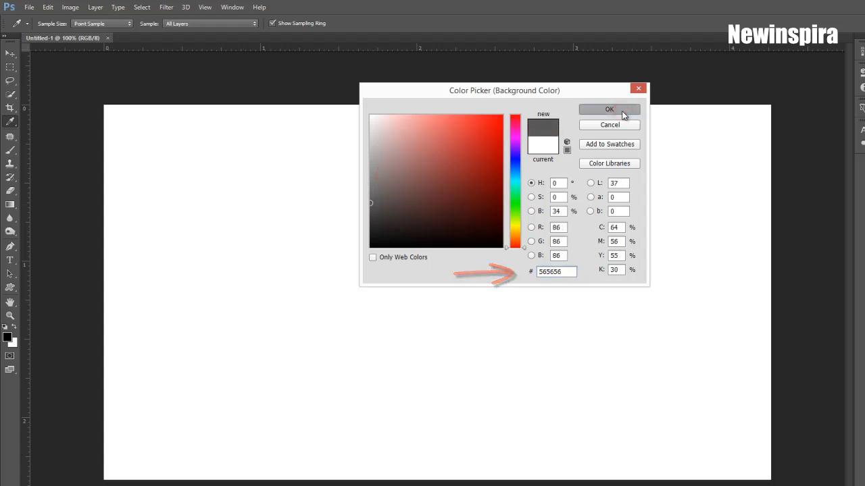
click(608, 109)
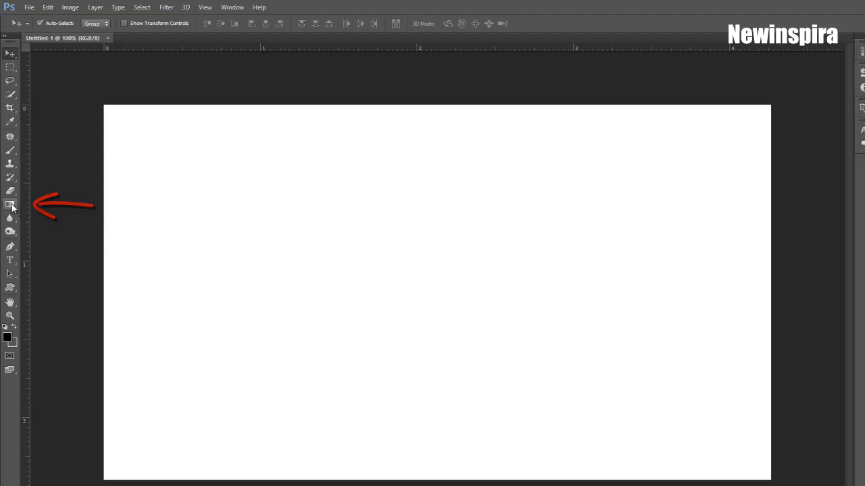
- Fill the canvas with a reversed radial foreground-to-background gradient, grey centre fading to black edges
click(10, 205)
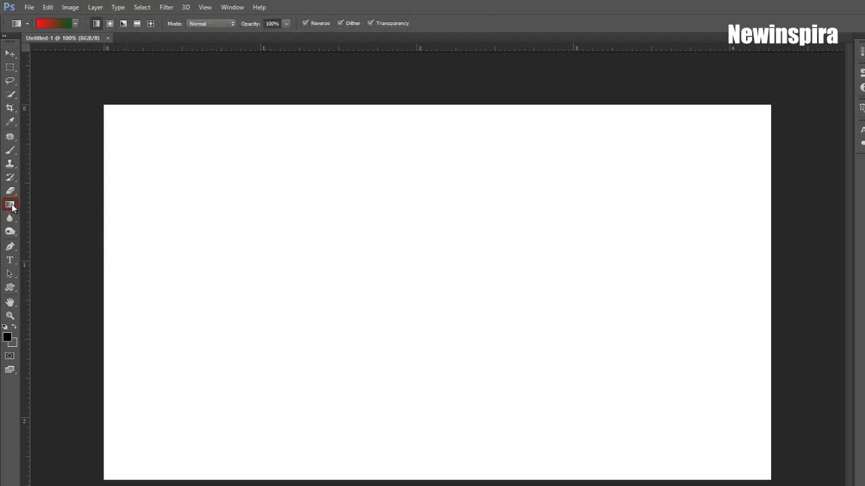
click(11, 205)
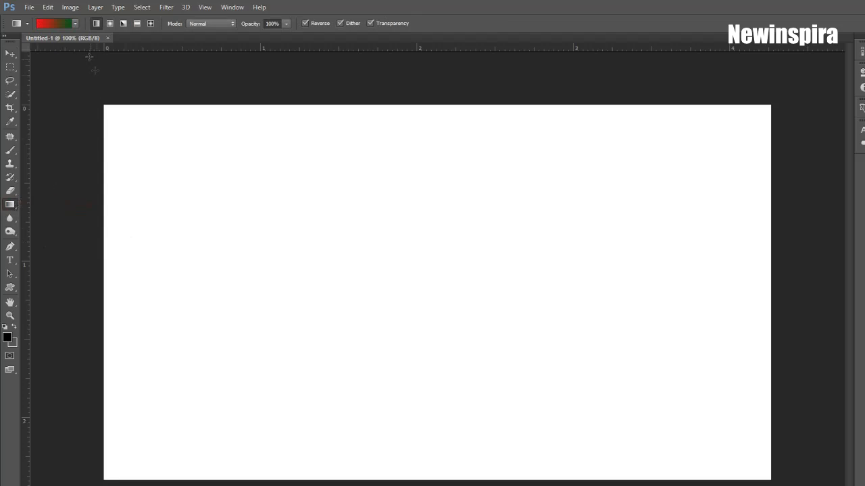
click(57, 23)
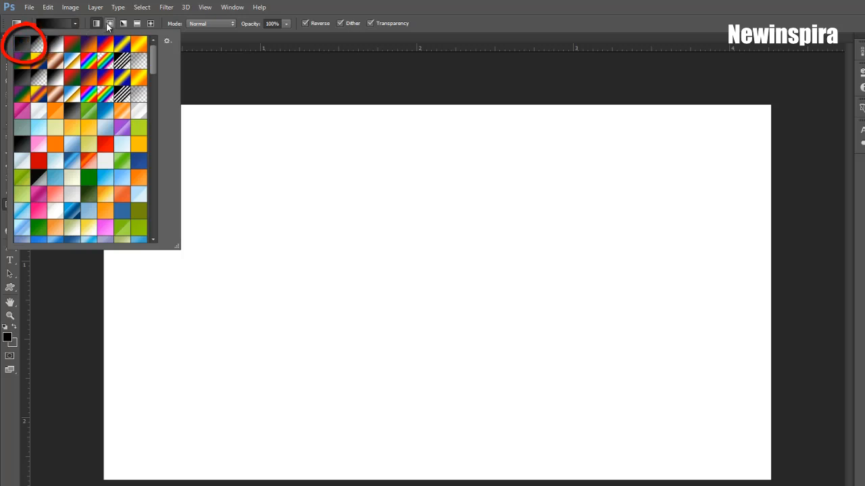
click(110, 25)
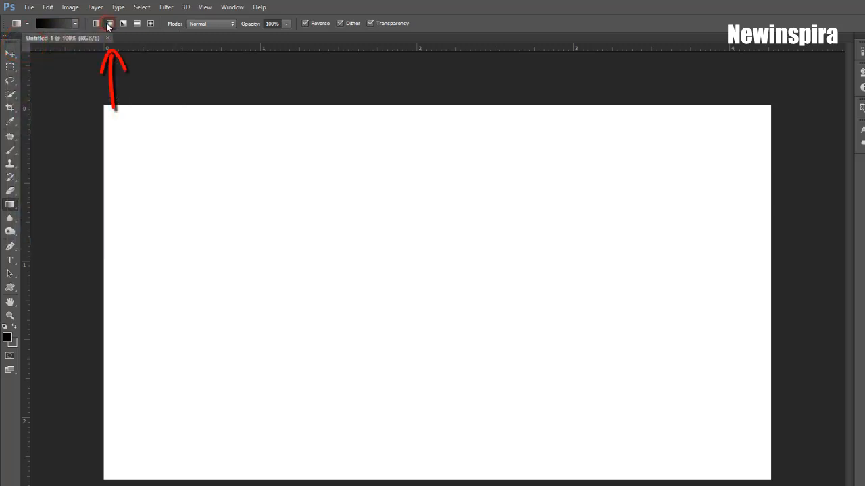
click(111, 24)
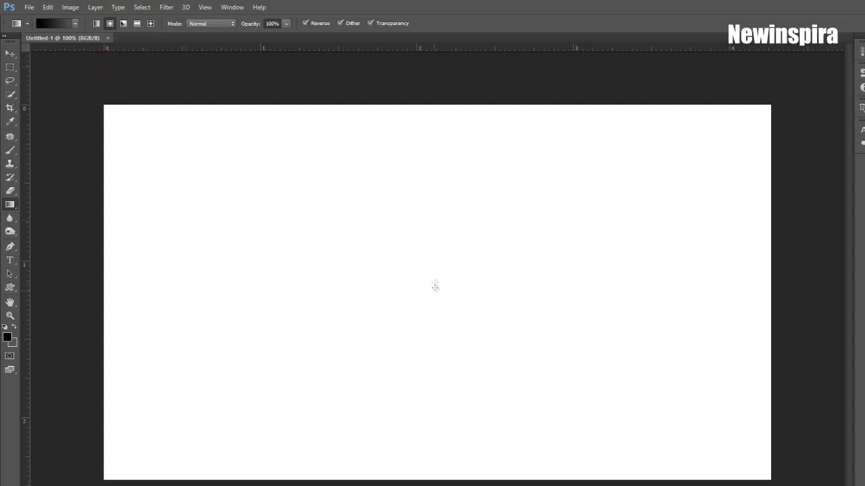
drag(429, 281, 789, 269)
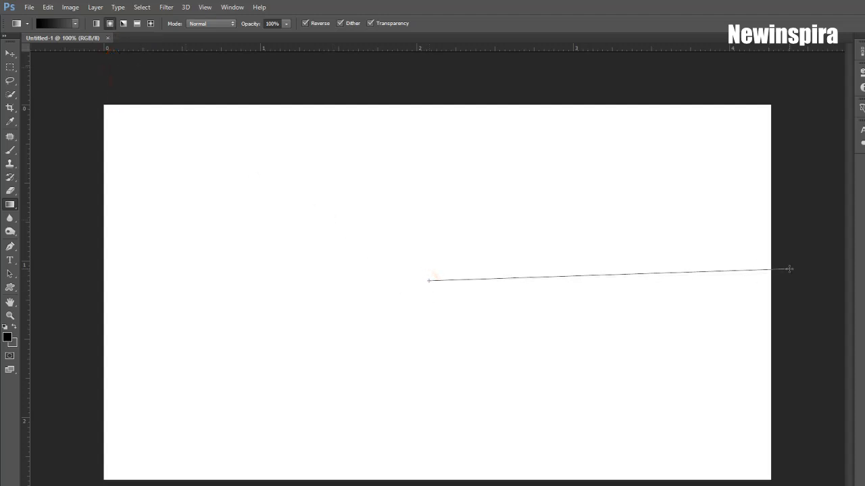
drag(428, 279, 789, 269)
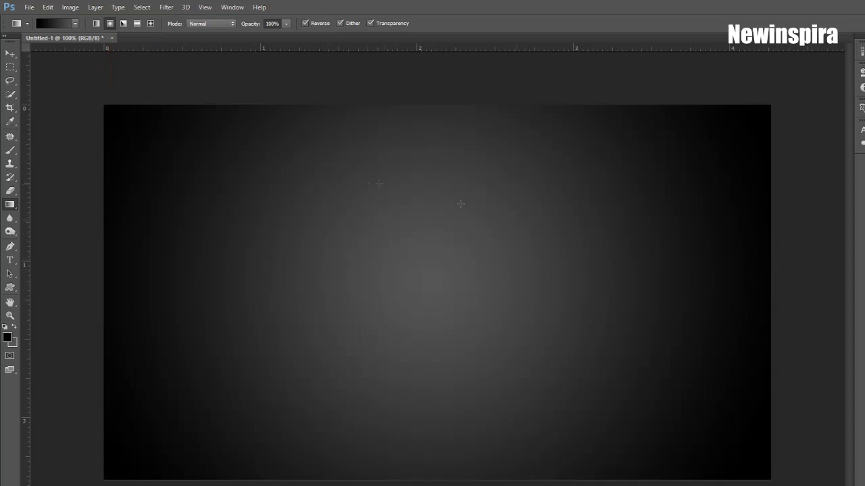
mouse_move(83, 71)
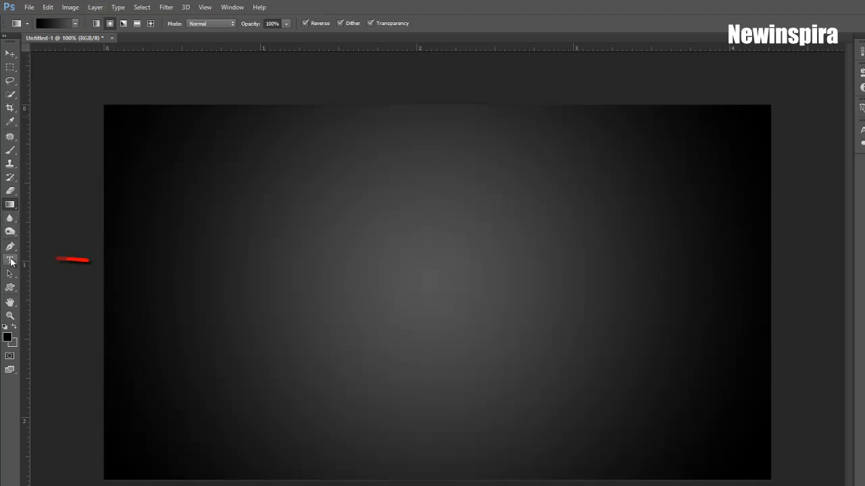
- Set the Type tool to Impact Regular 72 pt white and start a text layer on the canvas
click(11, 259)
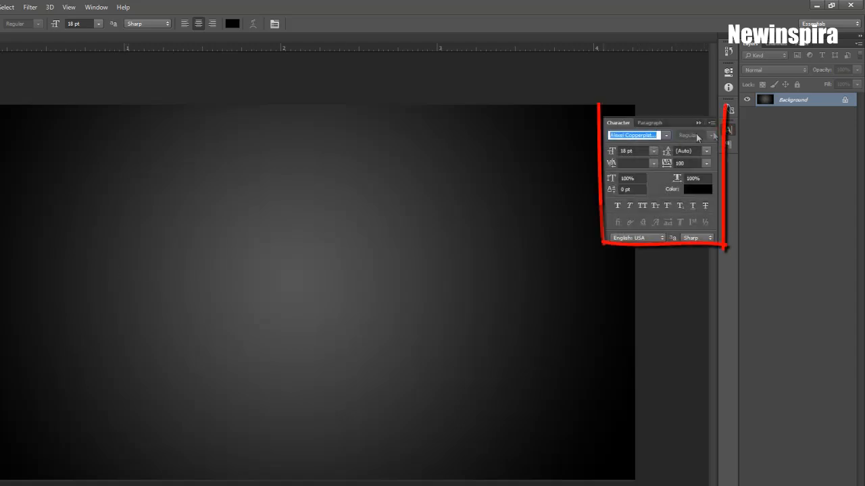
text(im)
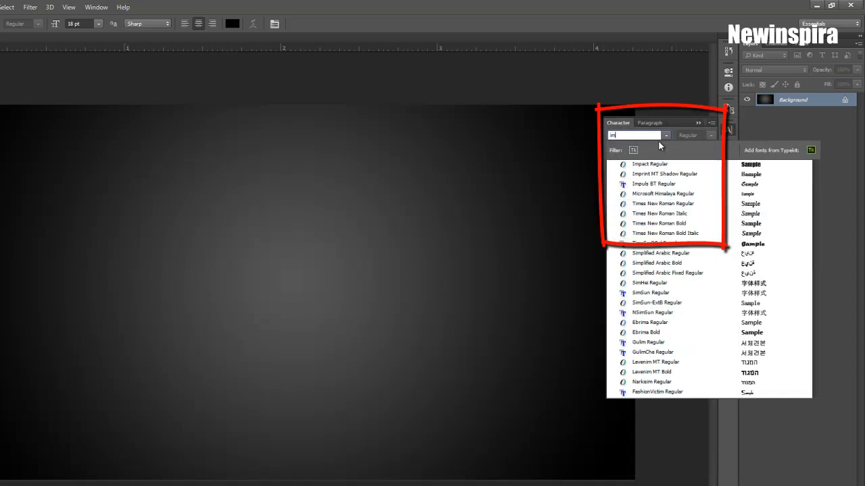
click(649, 163)
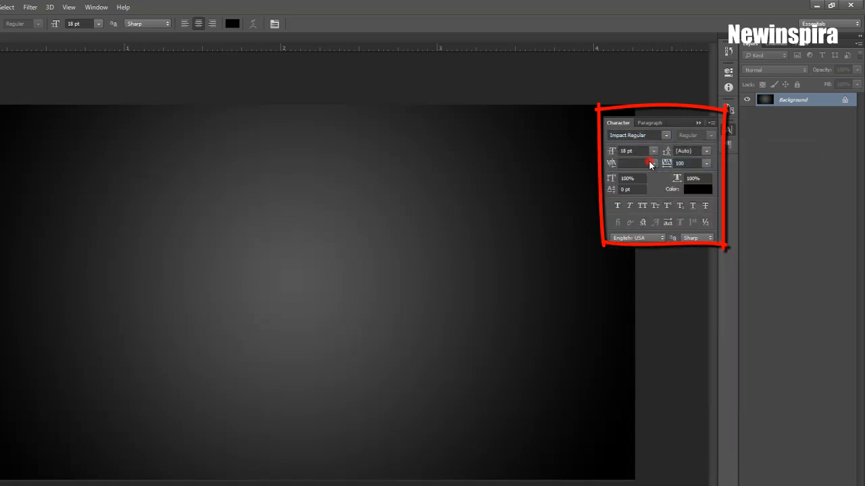
click(653, 152)
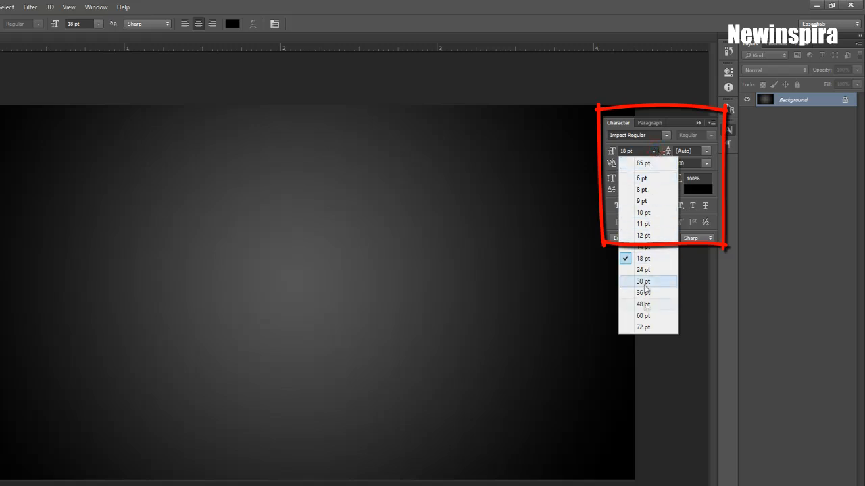
click(643, 327)
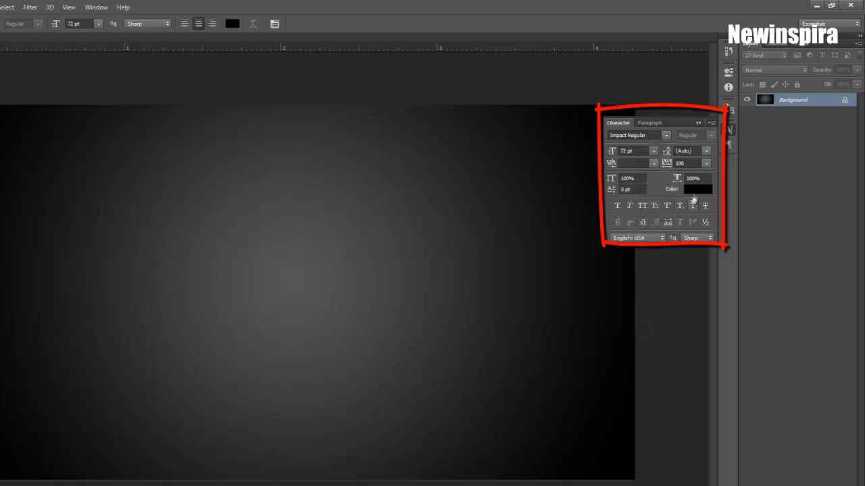
click(697, 189)
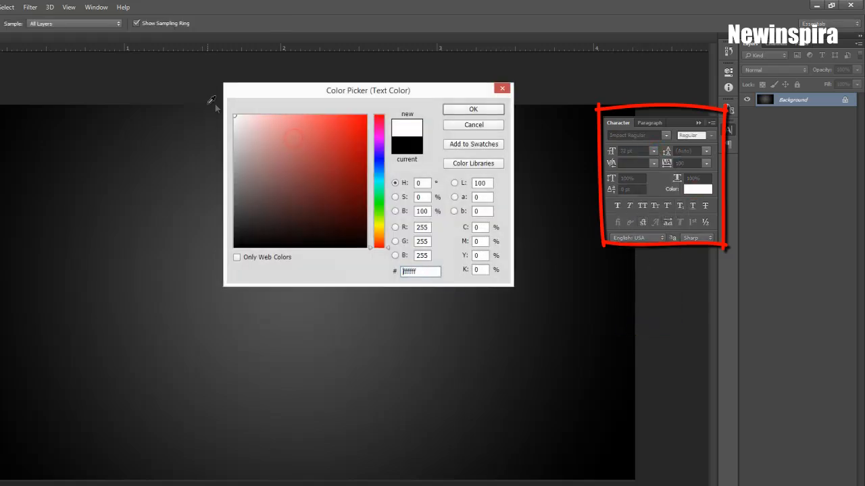
click(473, 109)
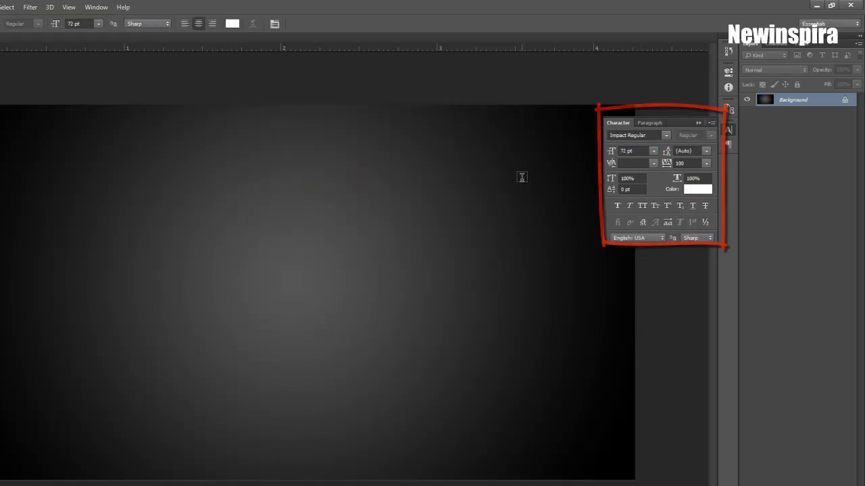
click(198, 269)
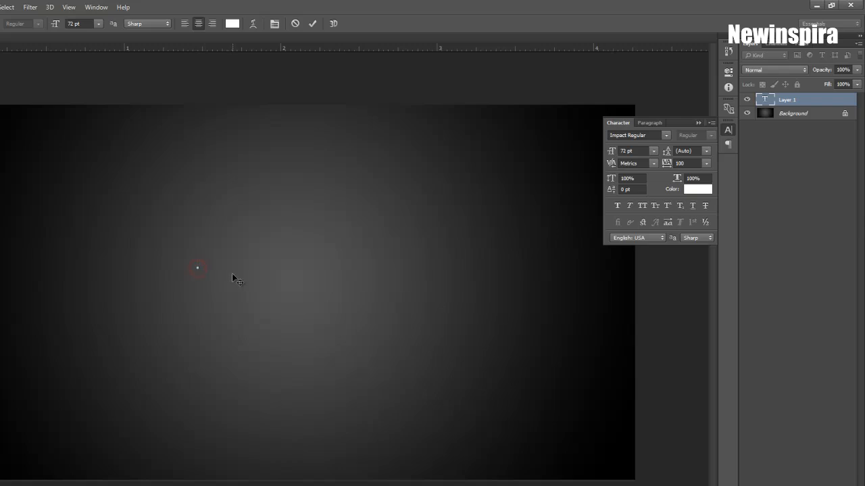
- Add a white 2 and an orange 1 as separate large number layers
text(2)
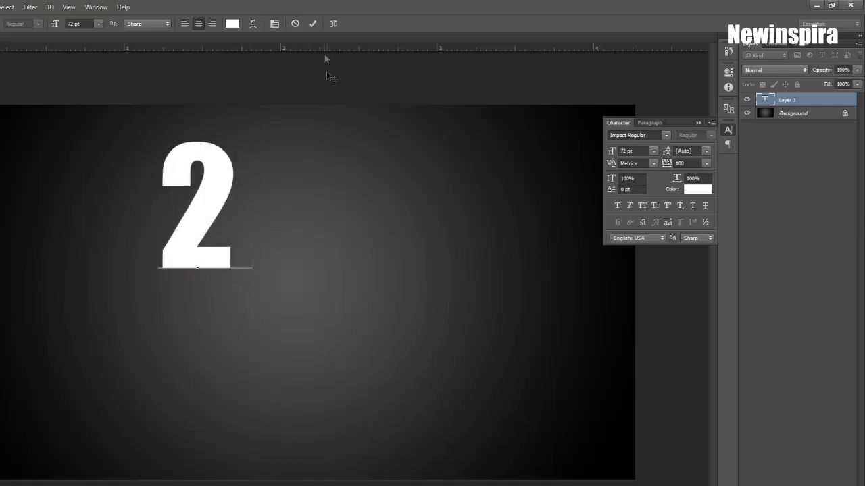
click(312, 24)
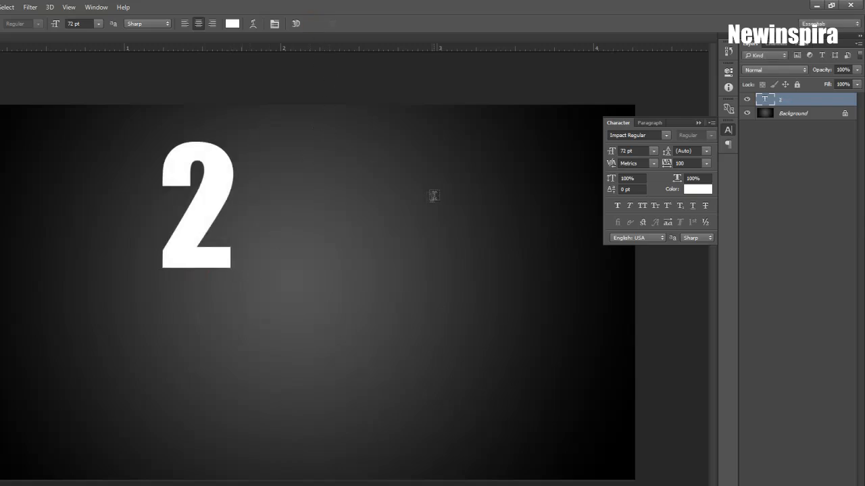
mouse_move(352, 266)
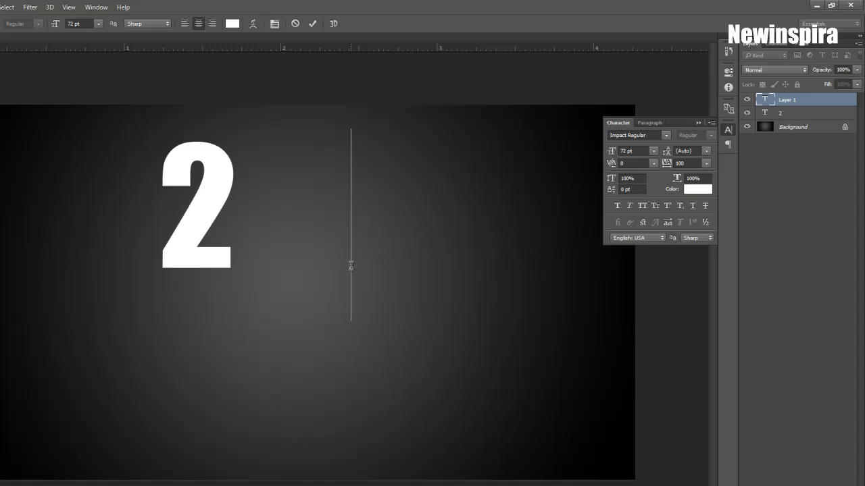
text(100)
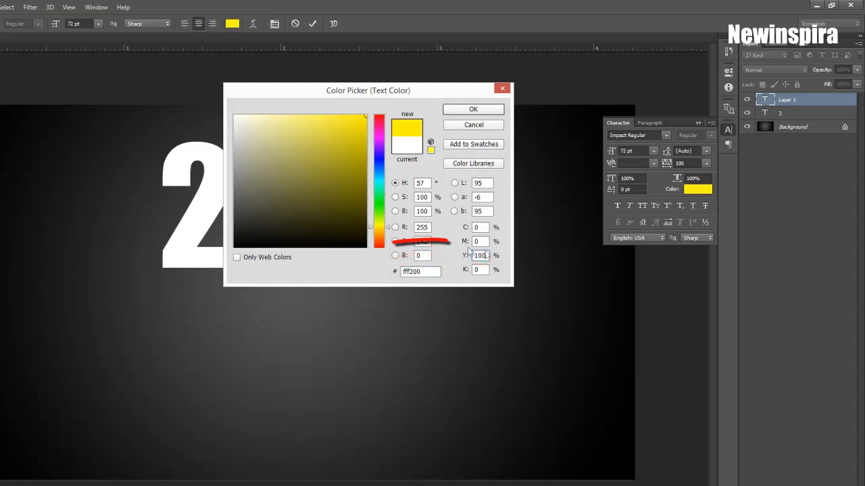
click(352, 119)
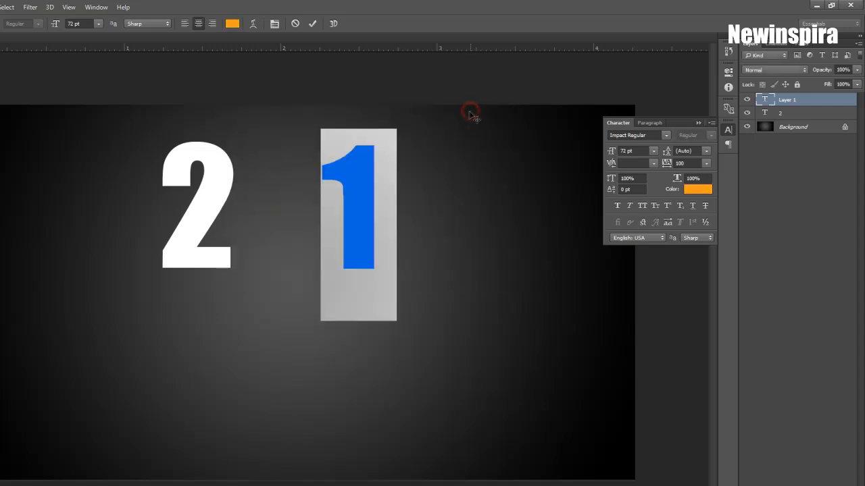
click(312, 24)
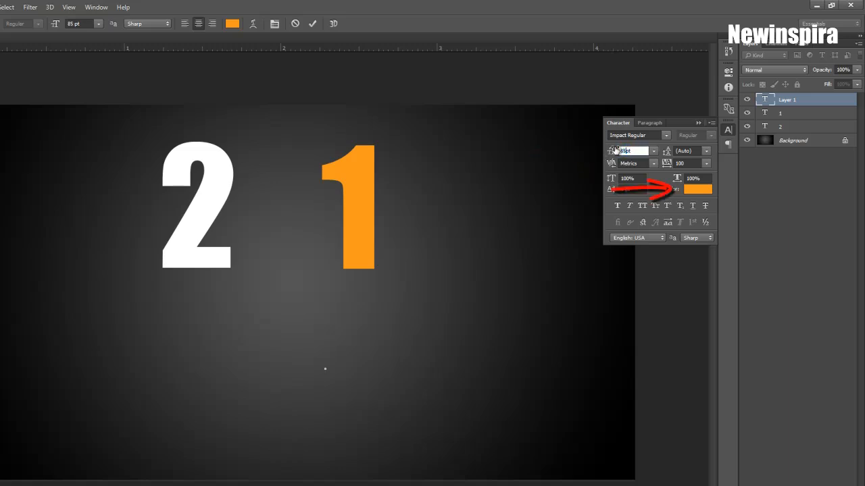
- Add a 7 and colour it pure red in the Color Picker
click(698, 190)
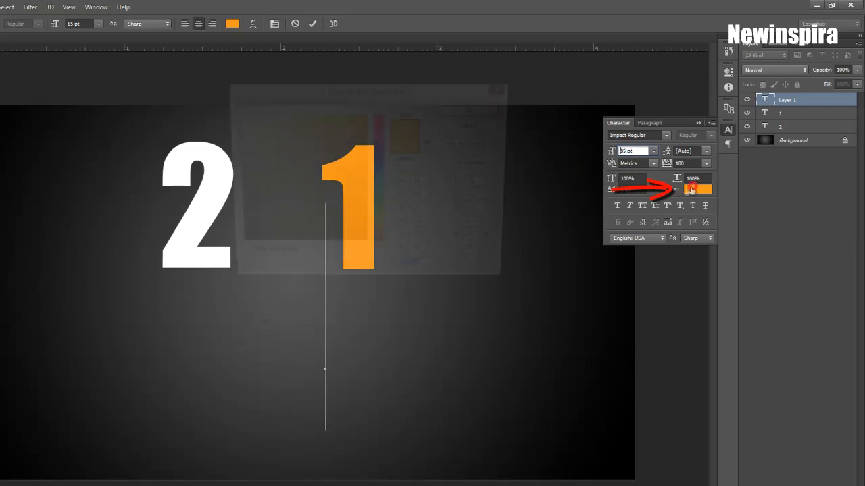
click(697, 189)
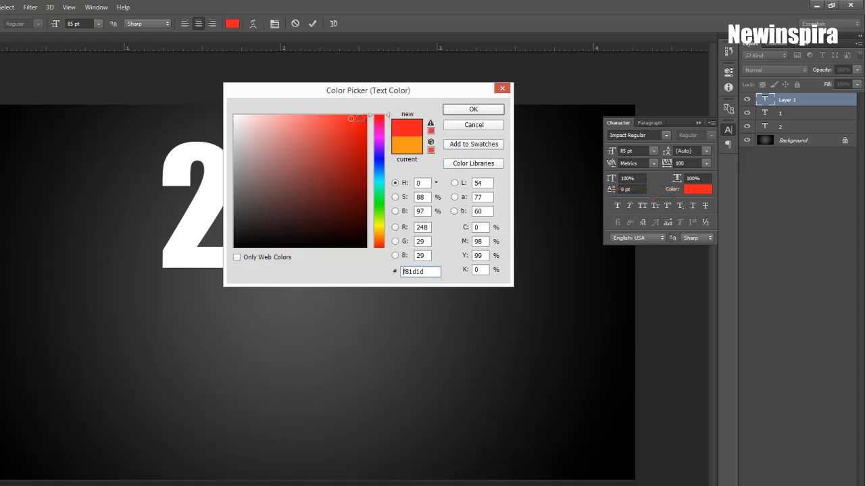
click(367, 116)
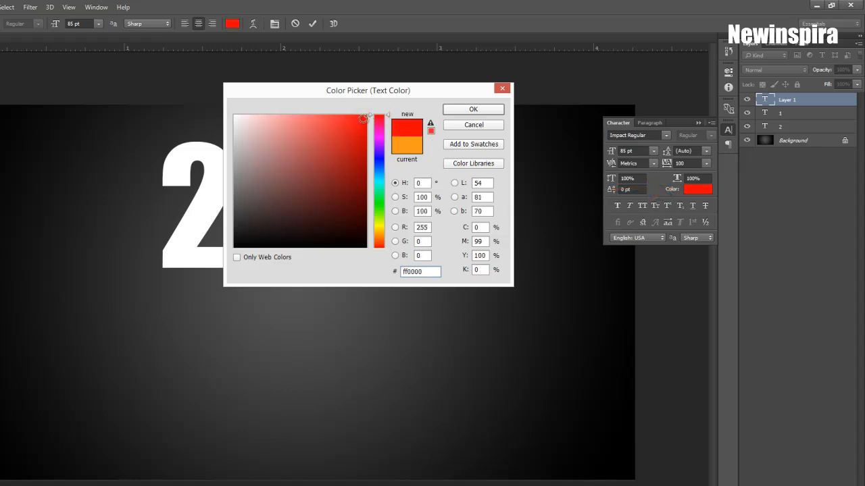
click(473, 108)
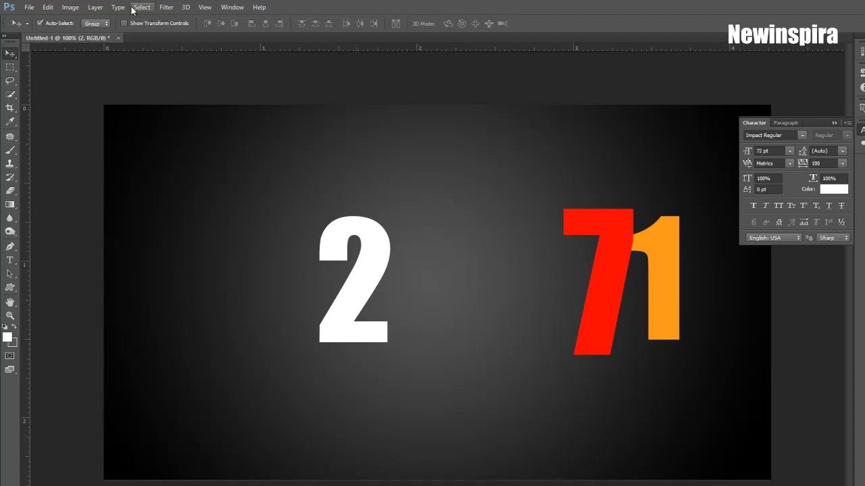
- Add a new empty layer above the numbers
click(94, 7)
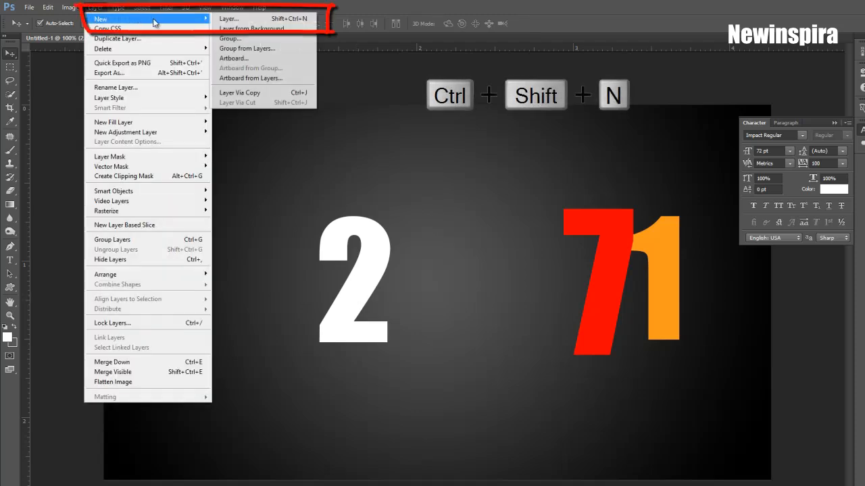
mouse_move(243, 19)
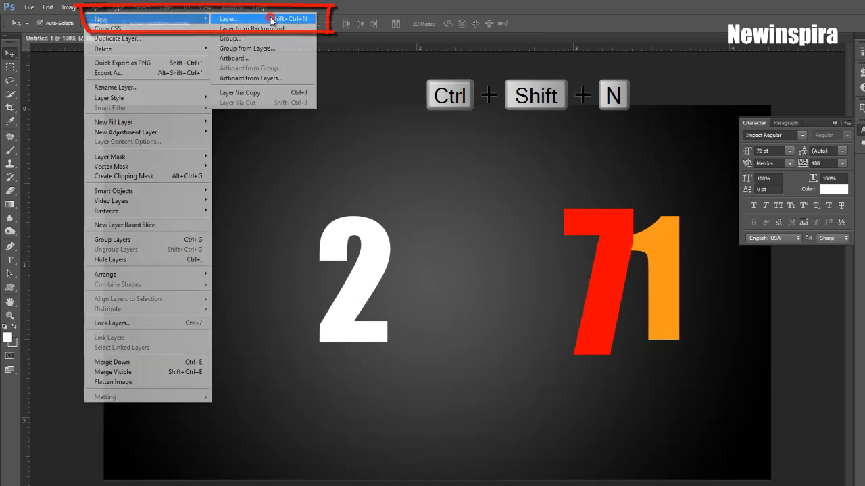
click(229, 19)
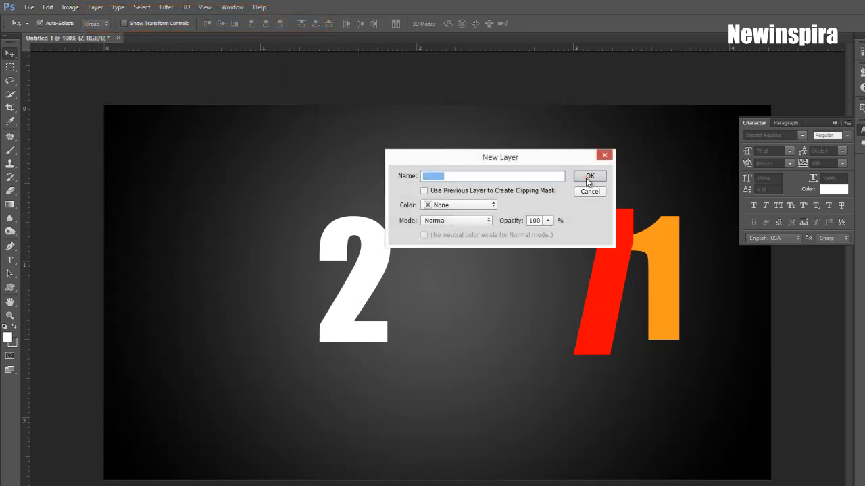
click(589, 176)
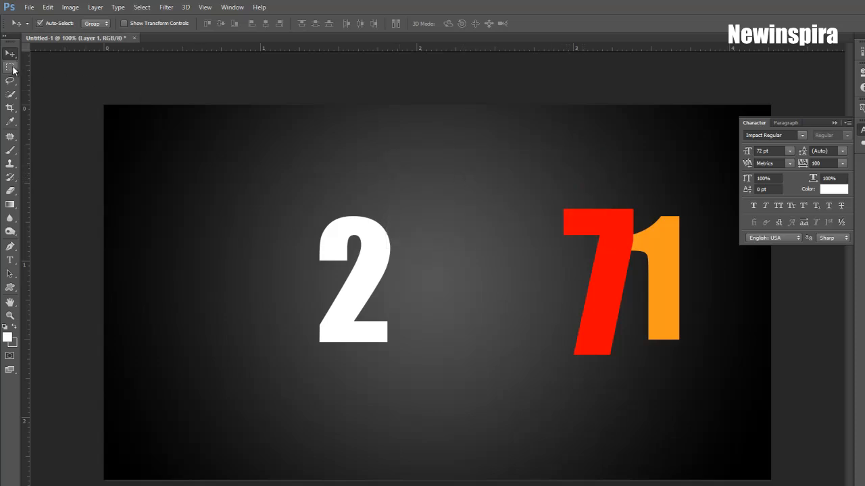
- Make a fixed-size 400 × 400 px elliptical marquee selection near the canvas centre
click(11, 67)
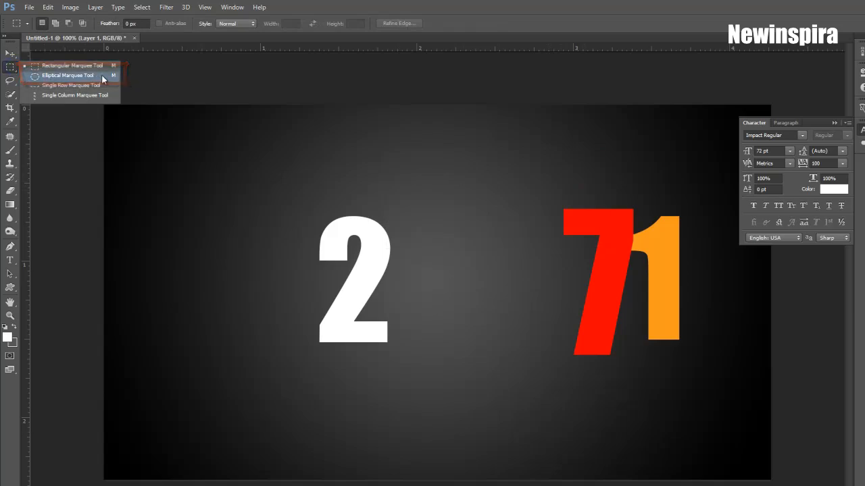
click(68, 76)
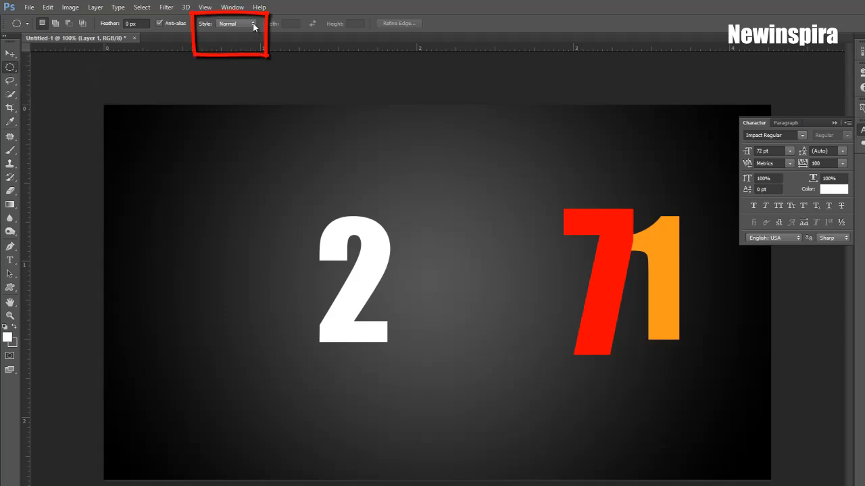
click(236, 23)
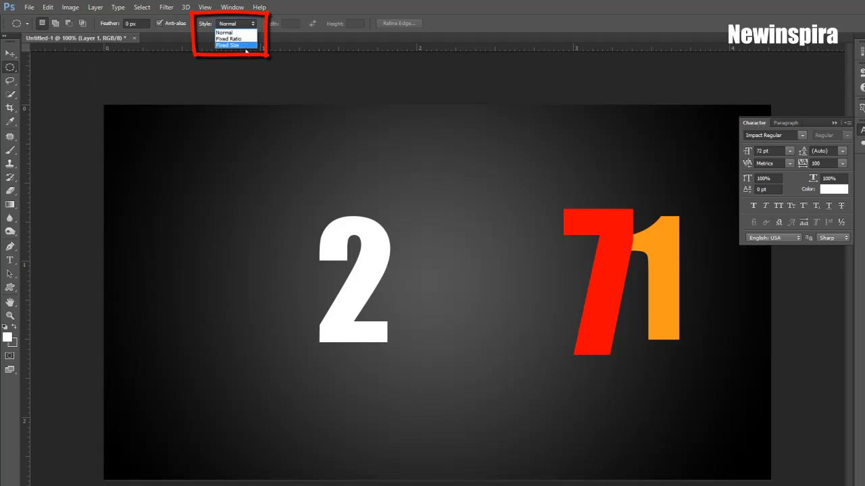
click(230, 46)
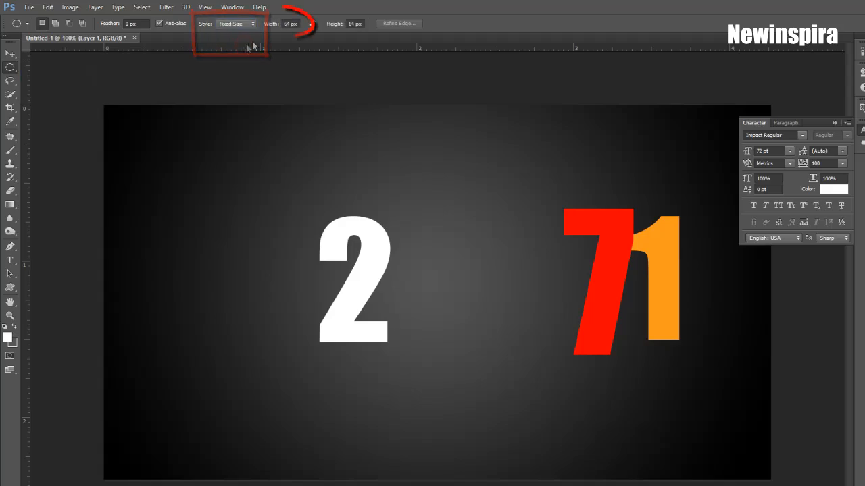
click(290, 23)
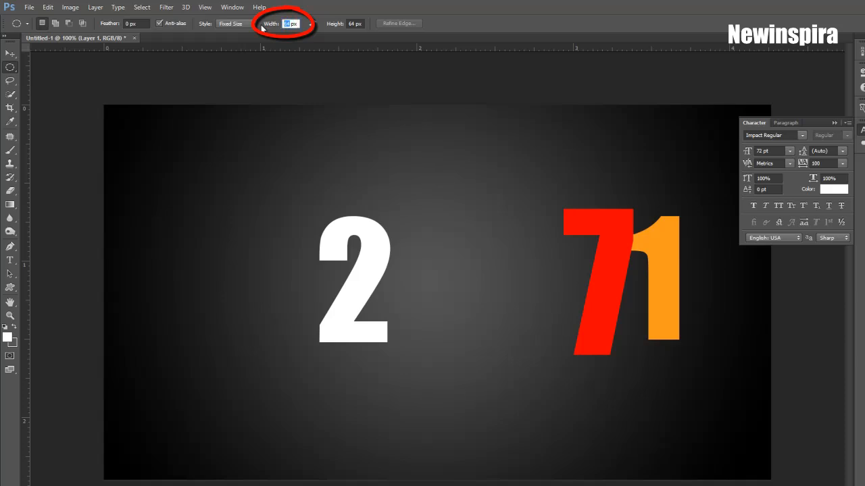
text(400)
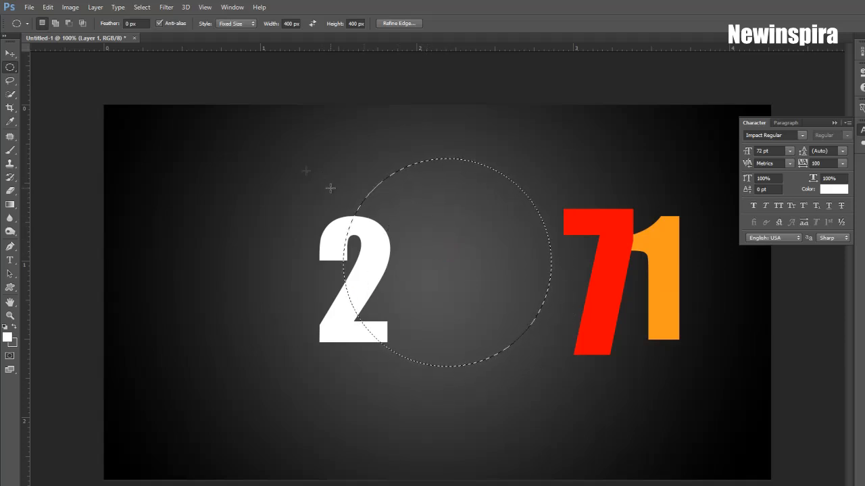
- Fill the circular selection with orange via Edit > Fill
click(47, 7)
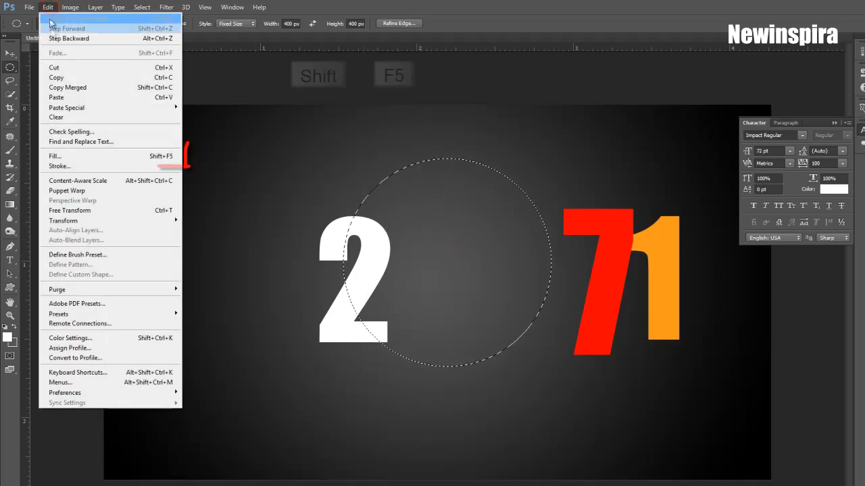
mouse_move(108, 156)
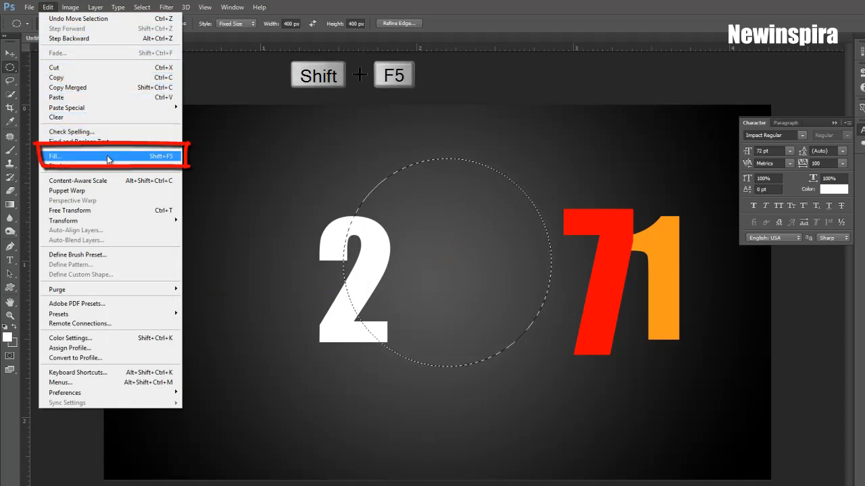
click(56, 156)
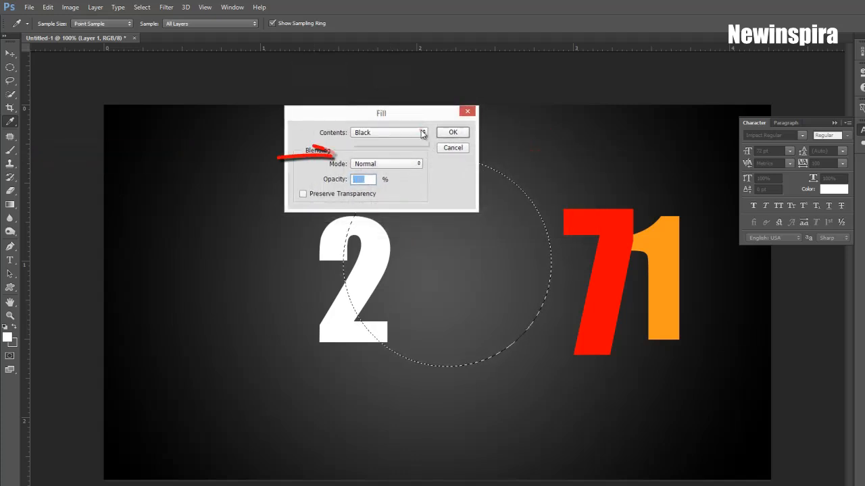
click(390, 133)
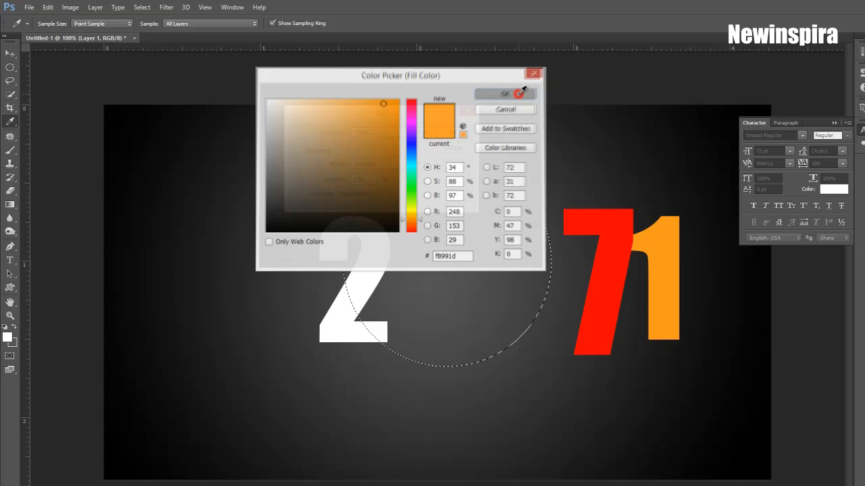
click(505, 93)
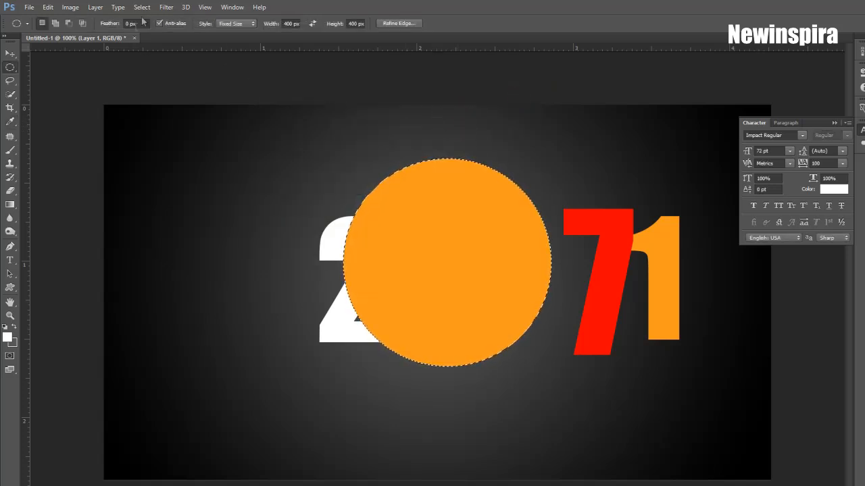
- Deselect the circle and bring up the Layer commands for duplicating it
click(142, 8)
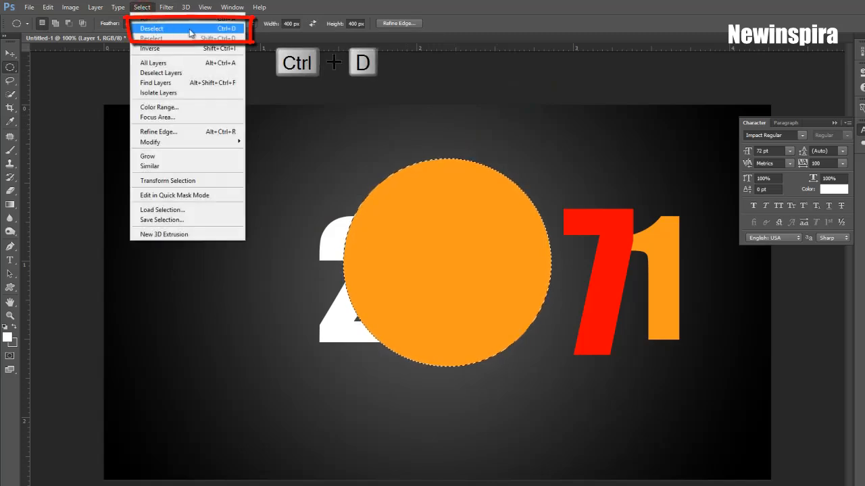
click(152, 29)
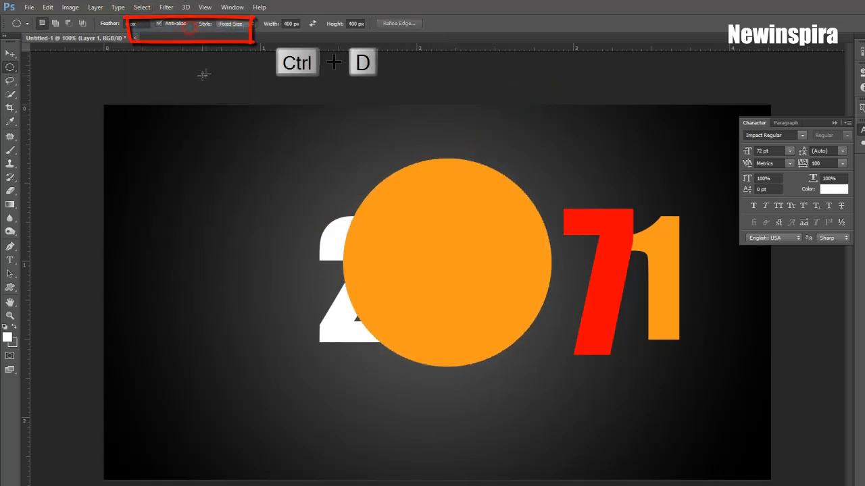
click(95, 7)
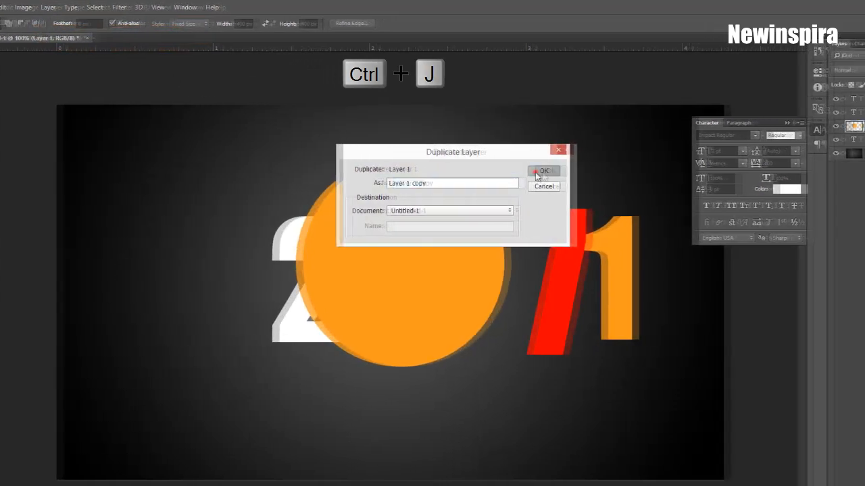
- Duplicate the orange circle layer and fill the copy with white
click(543, 170)
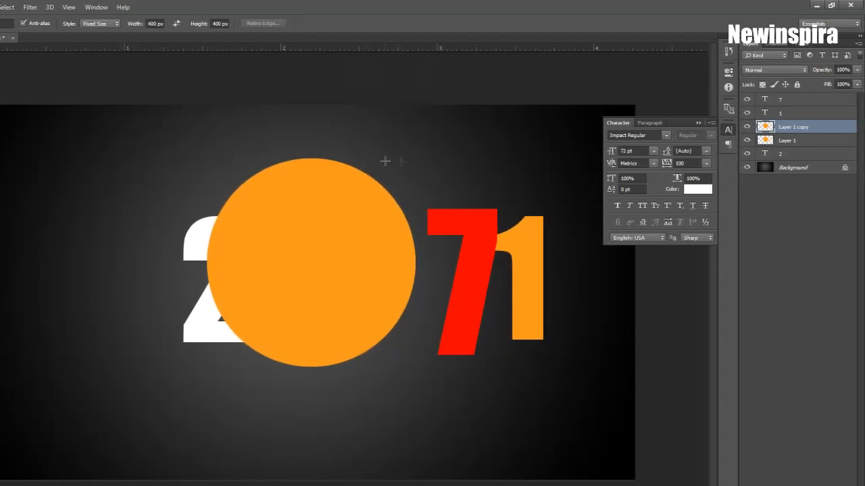
click(764, 83)
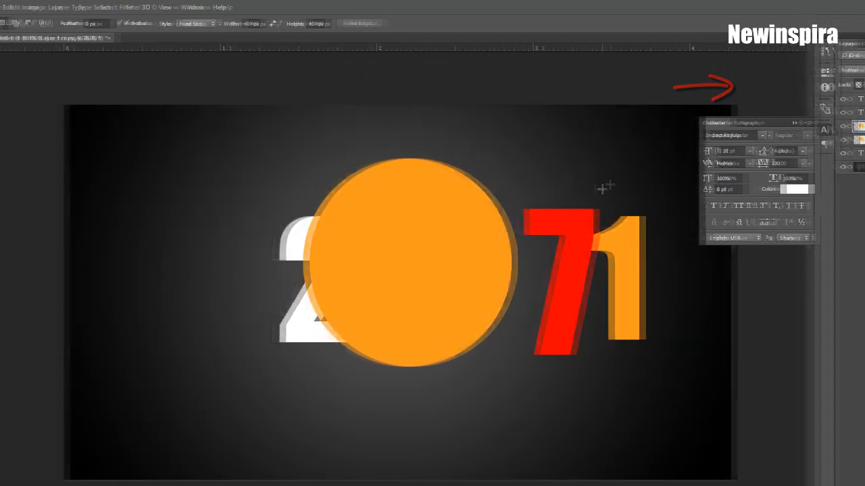
click(48, 6)
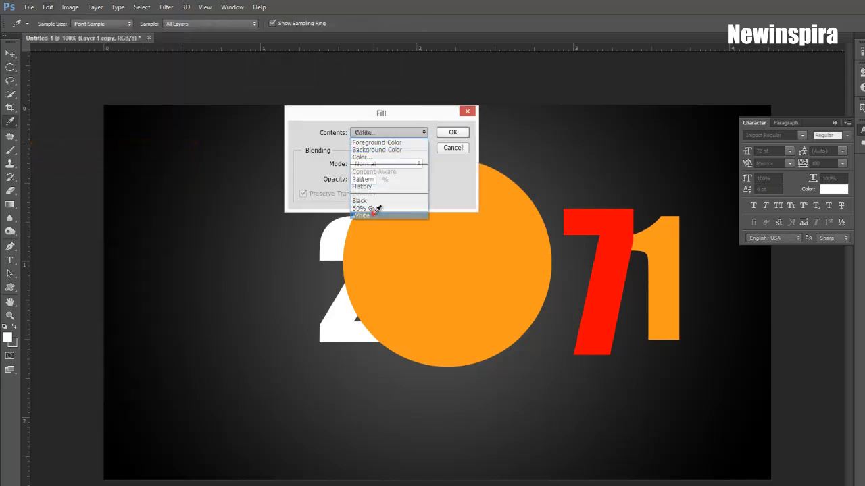
click(452, 133)
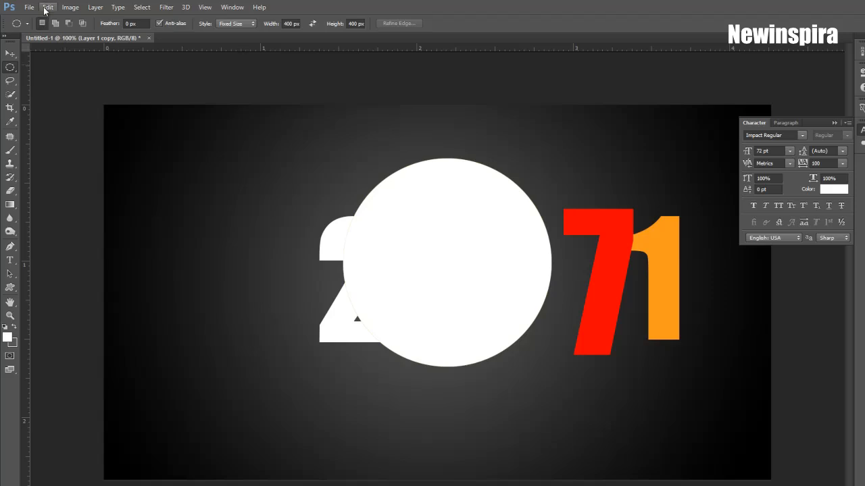
- Free Transform the white circle smaller so an orange ring shows around it
click(48, 7)
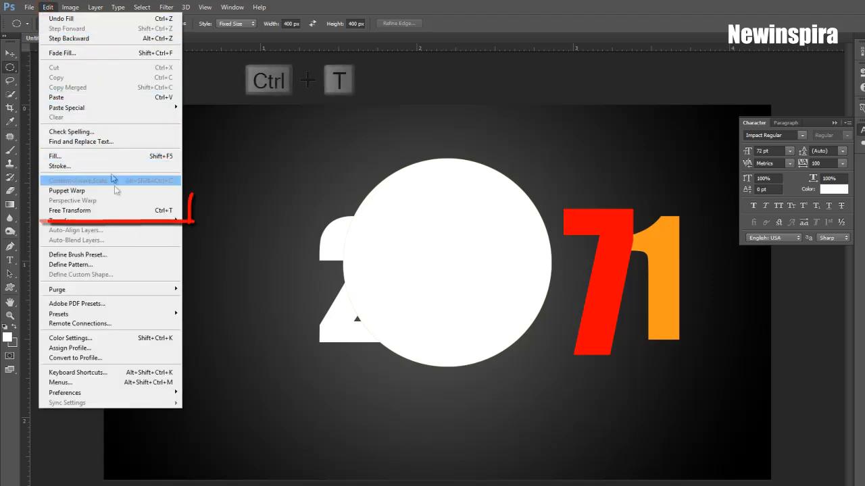
mouse_move(70, 210)
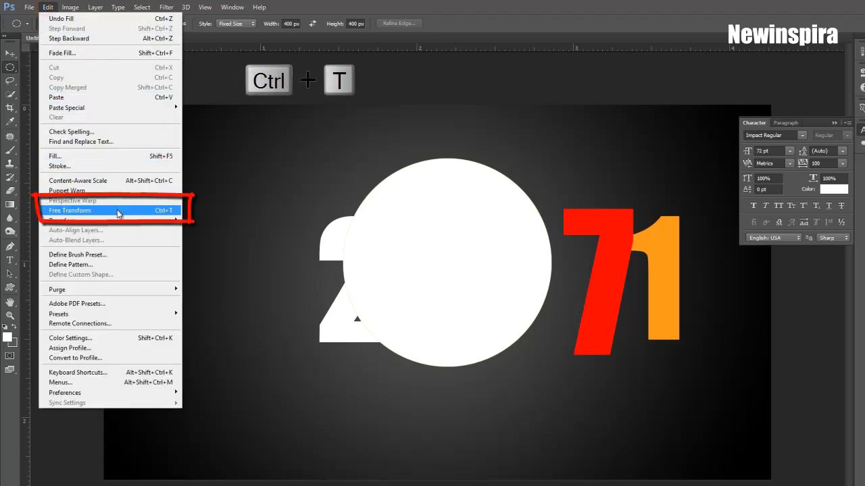
click(70, 211)
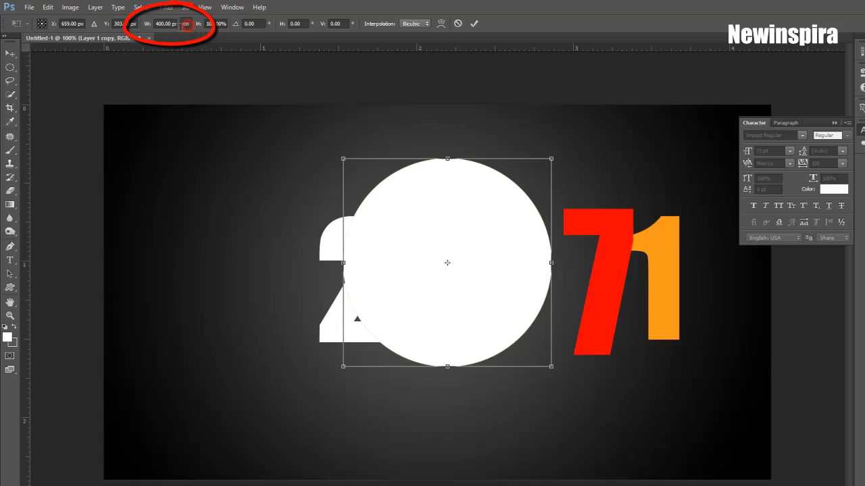
click(164, 24)
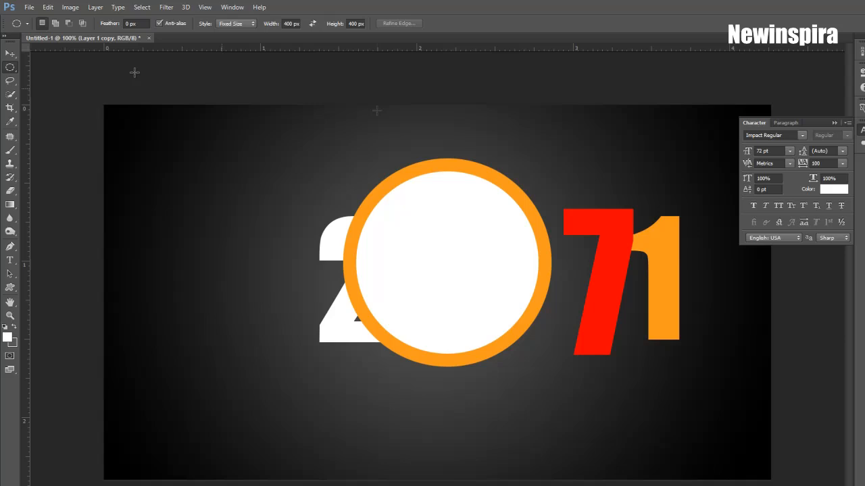
click(11, 52)
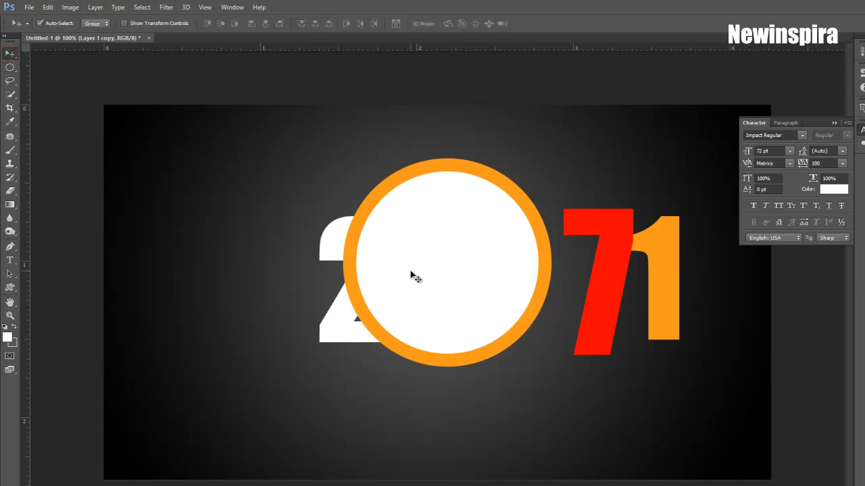
- Position the 1 and 7 inside the orange ring, then choose the footer-gauche shadow image in the Open dialog
drag(417, 277, 425, 268)
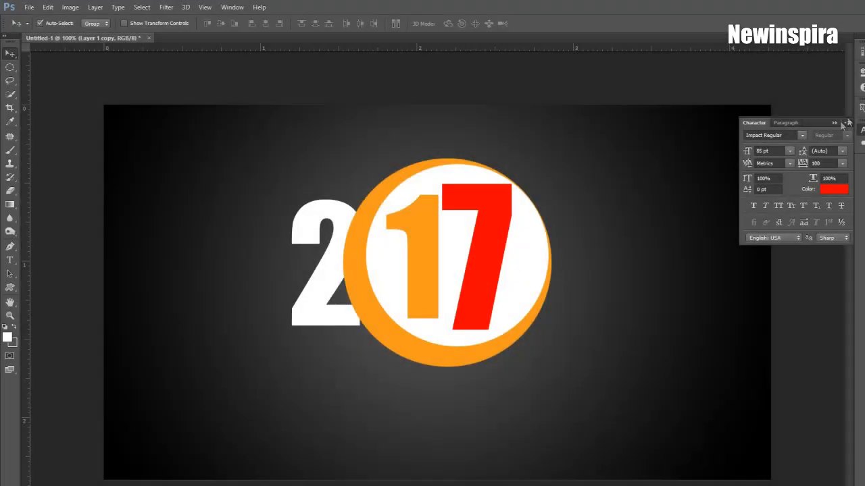
mouse_move(511, 312)
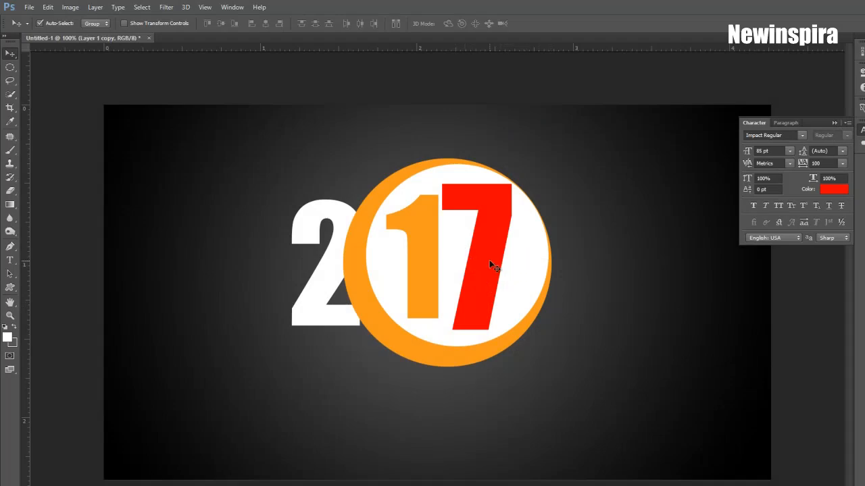
key(ctrl+o)
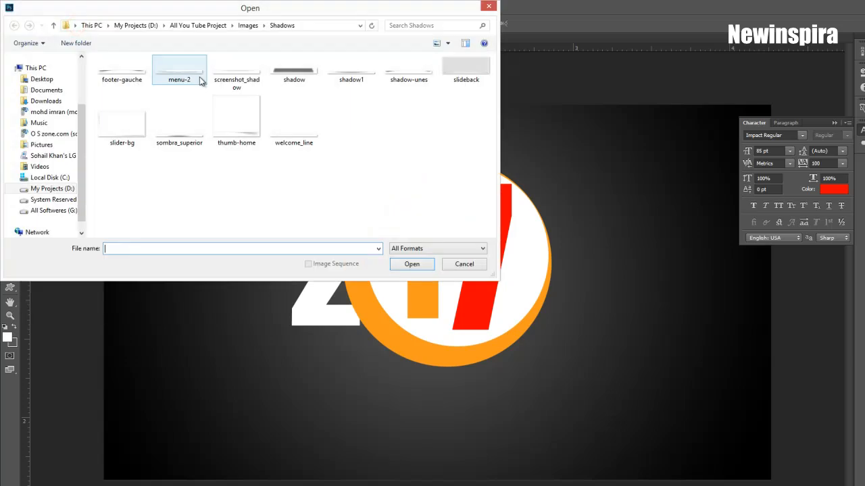
click(122, 67)
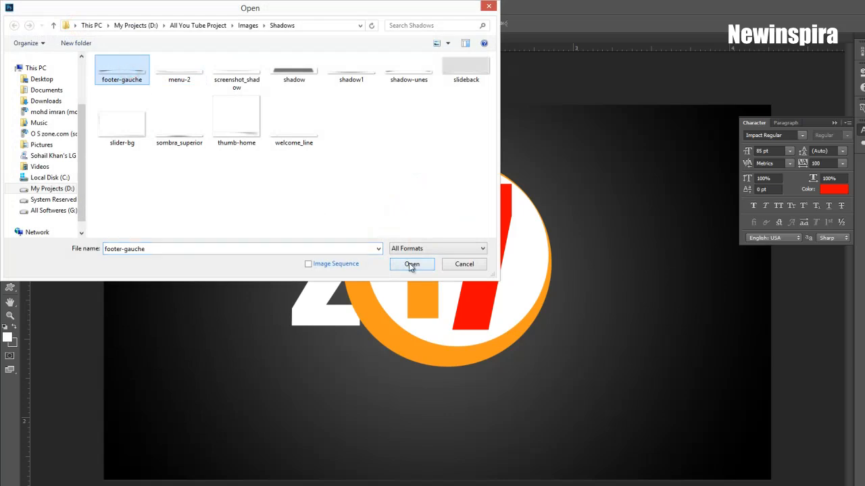
- Open footer-gauche in its own document, select all of it and copy it
click(410, 263)
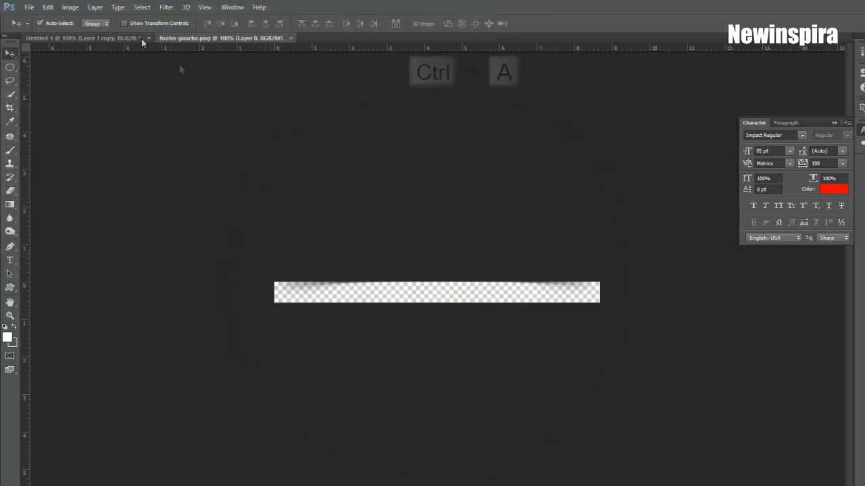
click(142, 6)
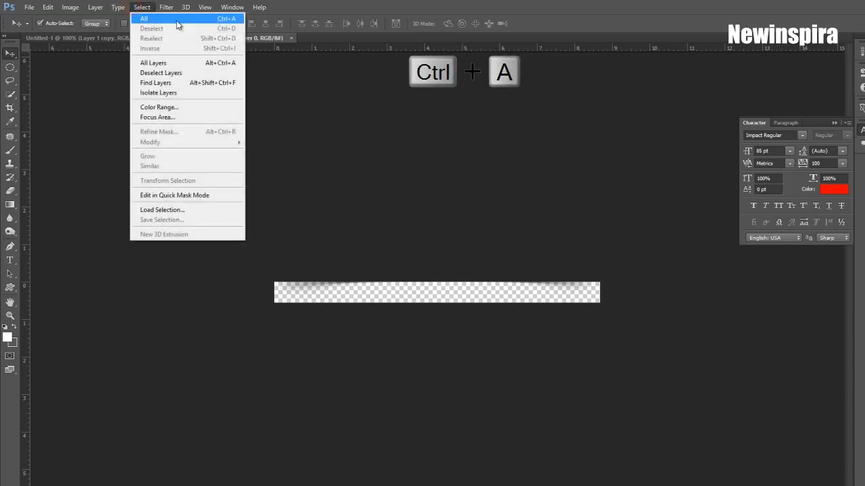
click(47, 7)
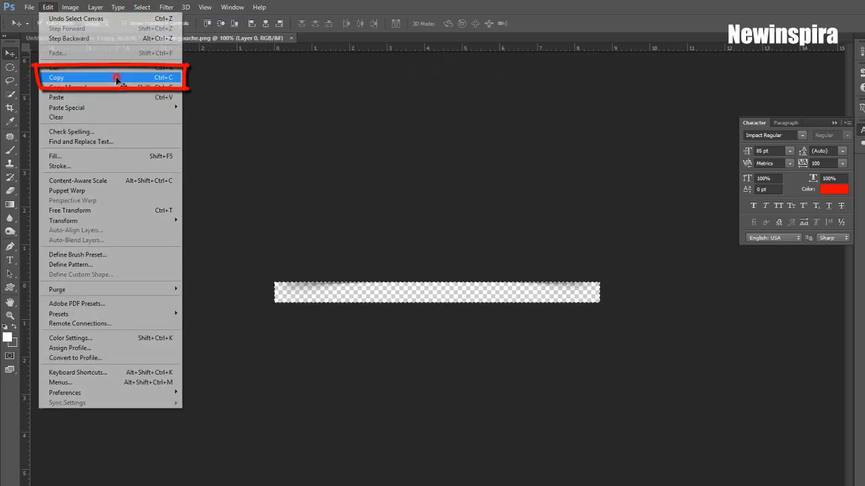
click(56, 77)
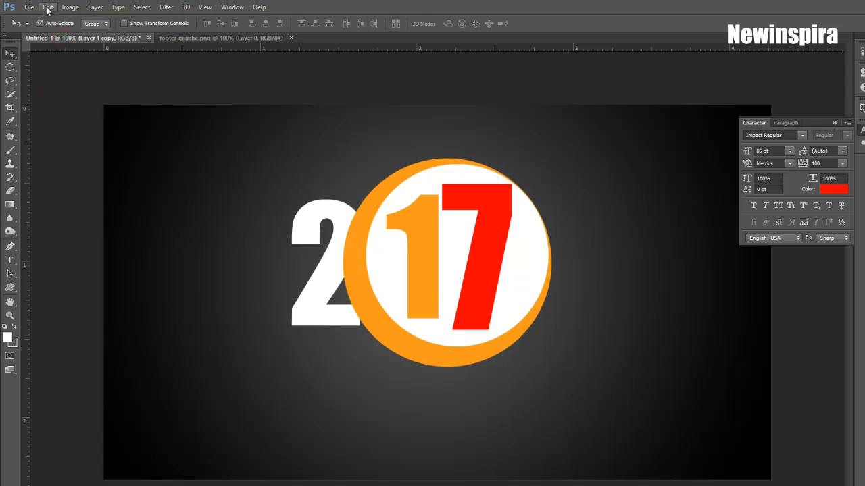
- Paste the shadow strip as a new layer across the 2017 digits in Untitled-1
click(47, 7)
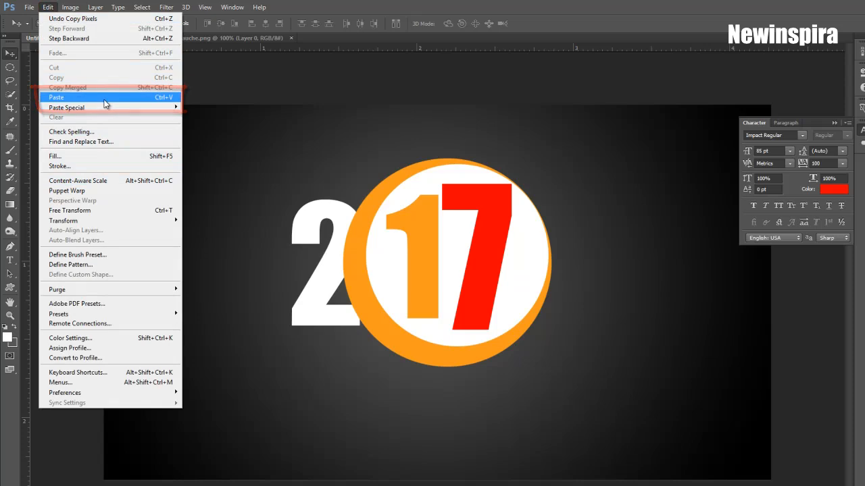
click(57, 97)
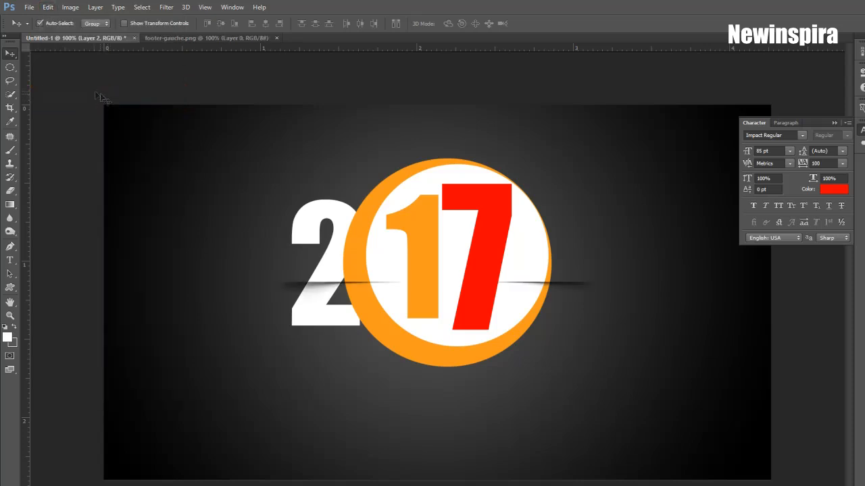
click(11, 53)
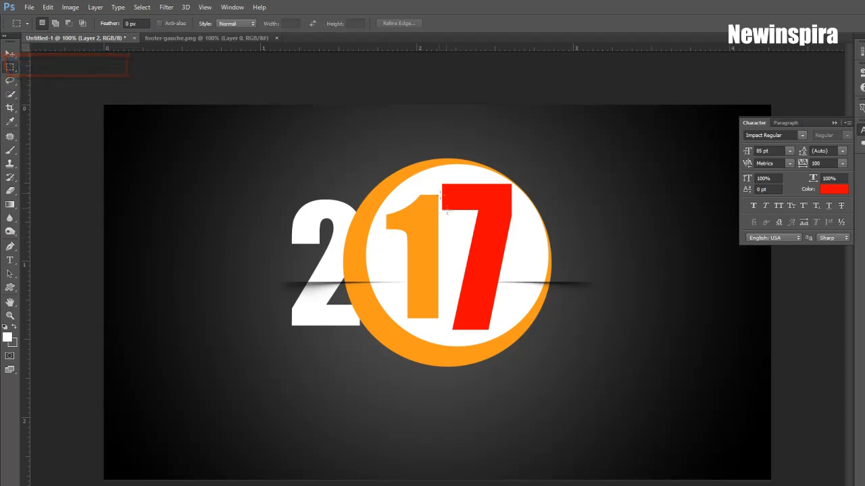
- Select a rectangle around the 7, clear the shadow pixels inside it, then deselect
drag(443, 196, 682, 358)
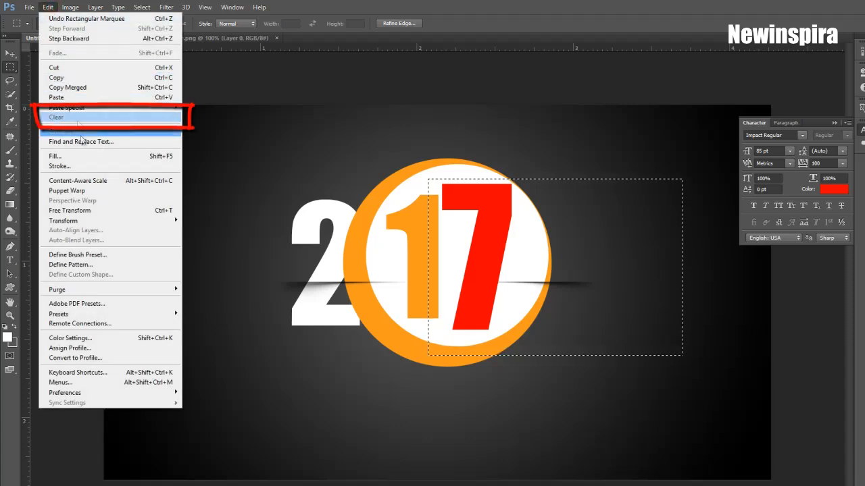
click(57, 116)
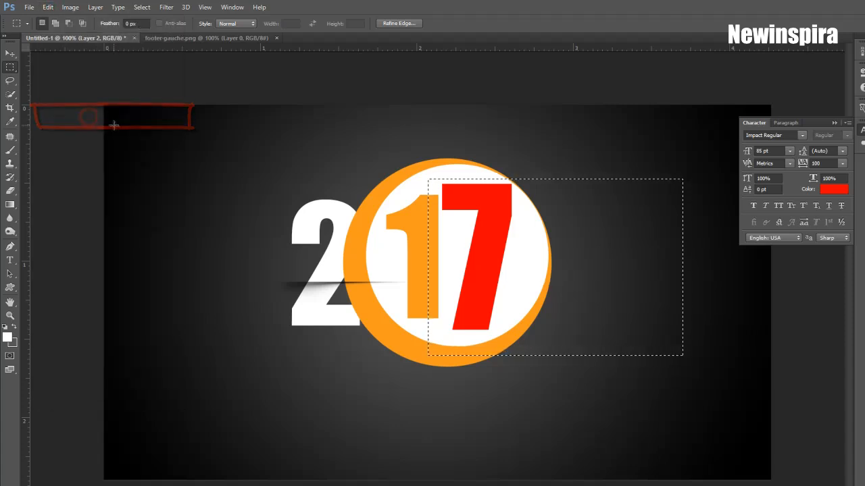
click(142, 6)
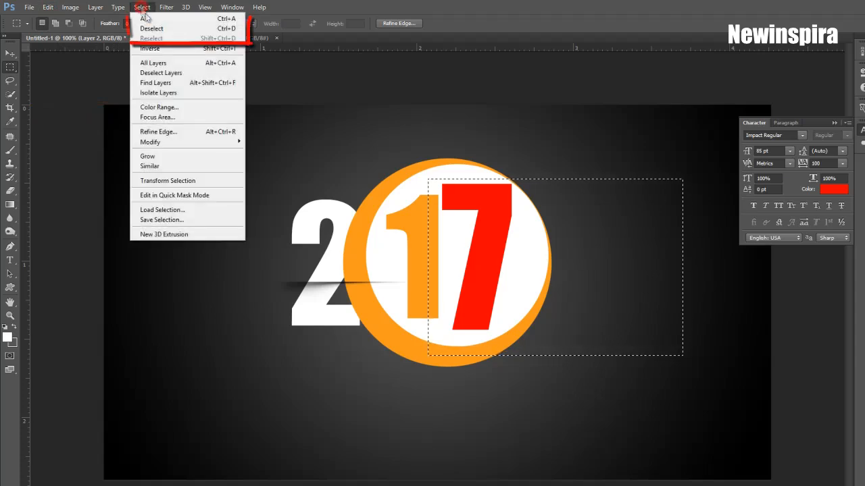
click(151, 28)
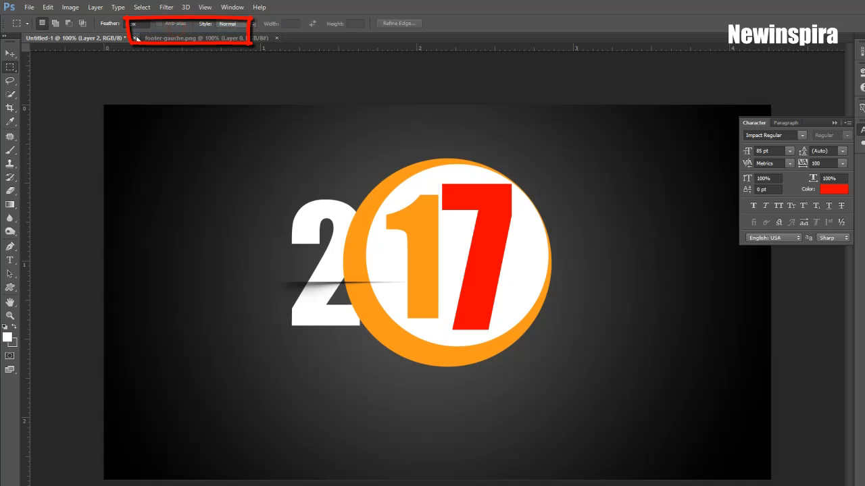
- Free-transform the shadow strip into a slanted shadow along the red 7's right edge and commit it
click(47, 6)
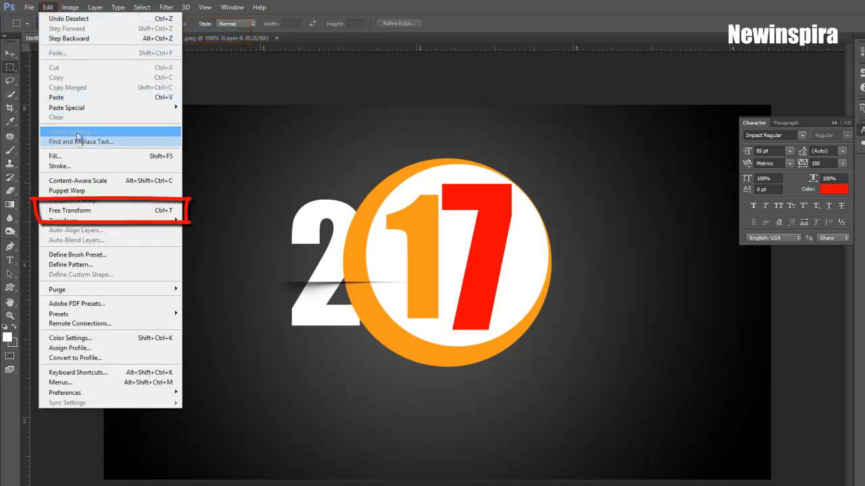
mouse_move(111, 211)
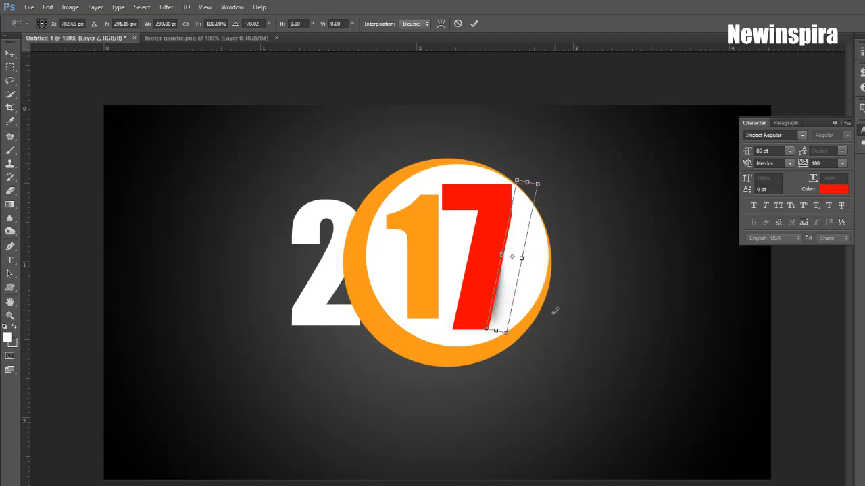
click(474, 25)
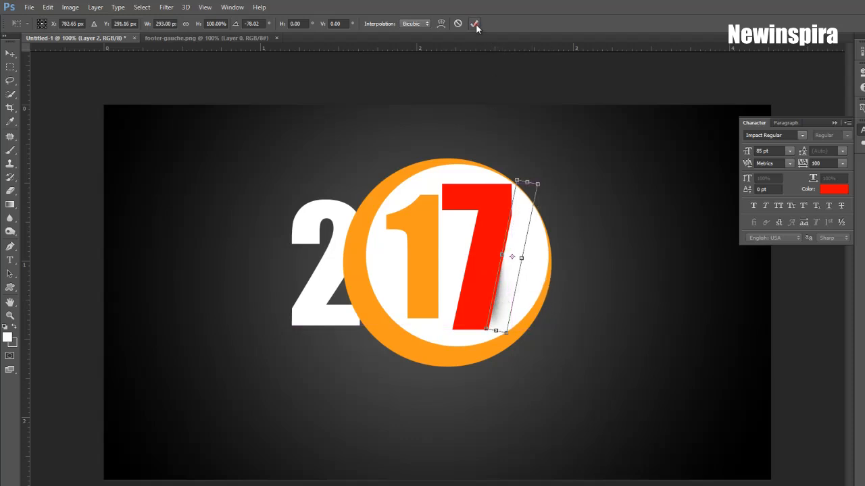
click(476, 25)
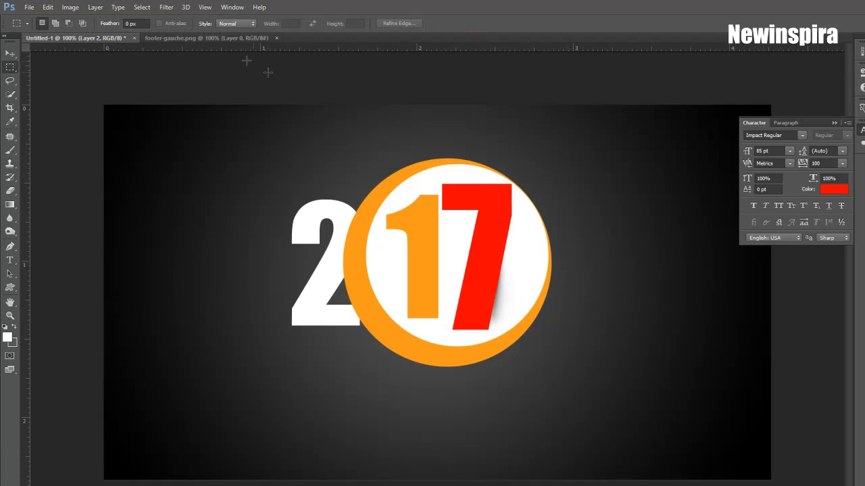
- Duplicate the shadow layer beside the 7 and merge the copy down into one shadow layer
click(95, 7)
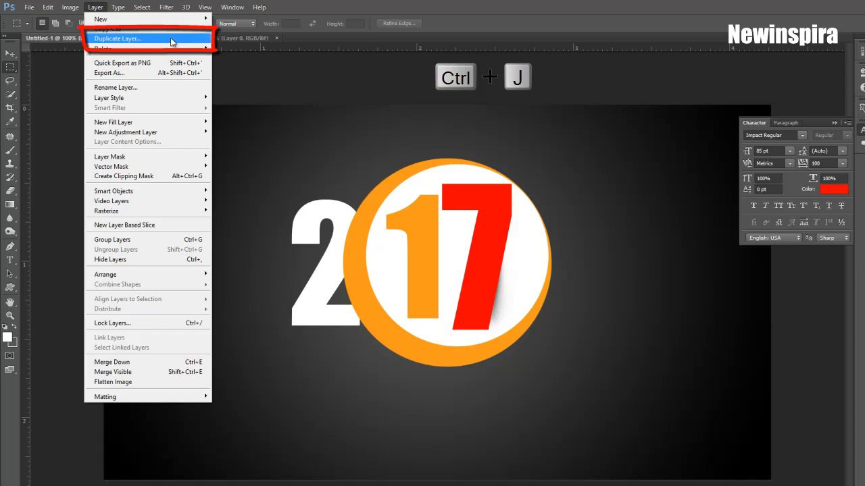
click(117, 38)
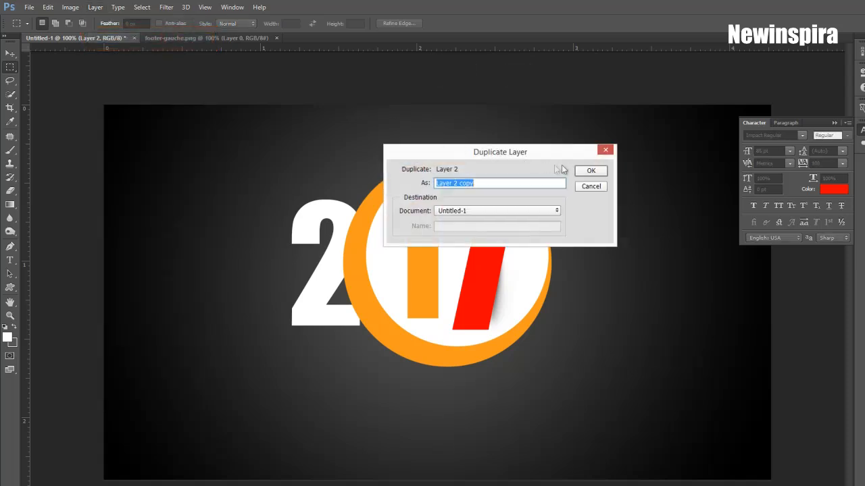
click(591, 170)
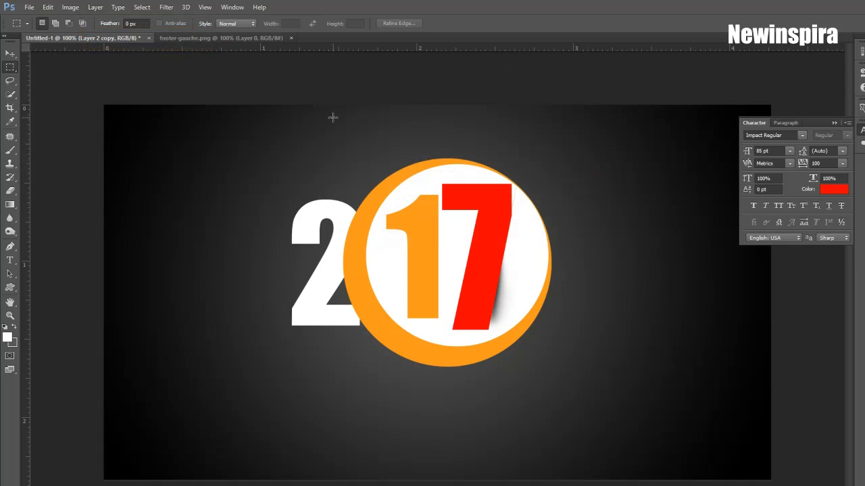
click(95, 7)
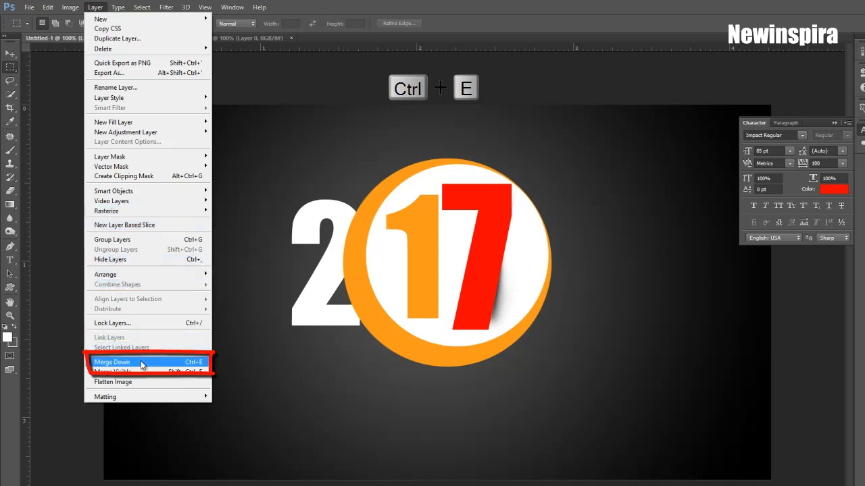
click(111, 363)
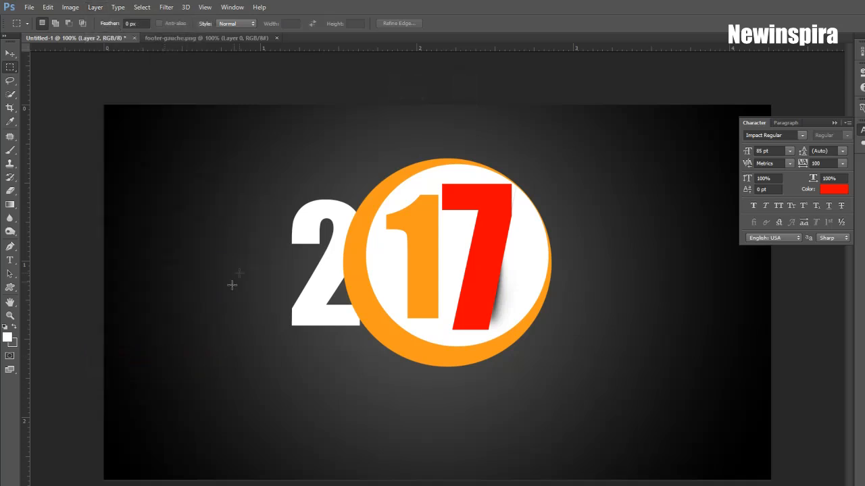
click(11, 53)
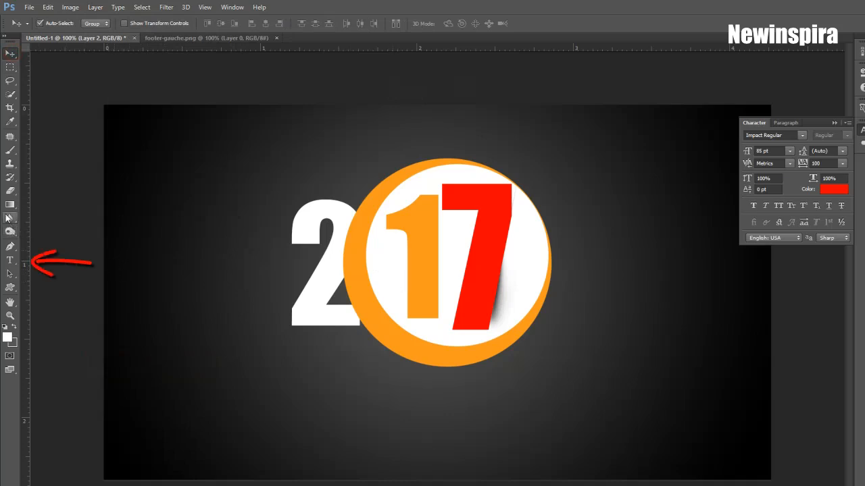
- Set the Type tool to ADOLPHE Regular at a small size with white text colour
click(11, 259)
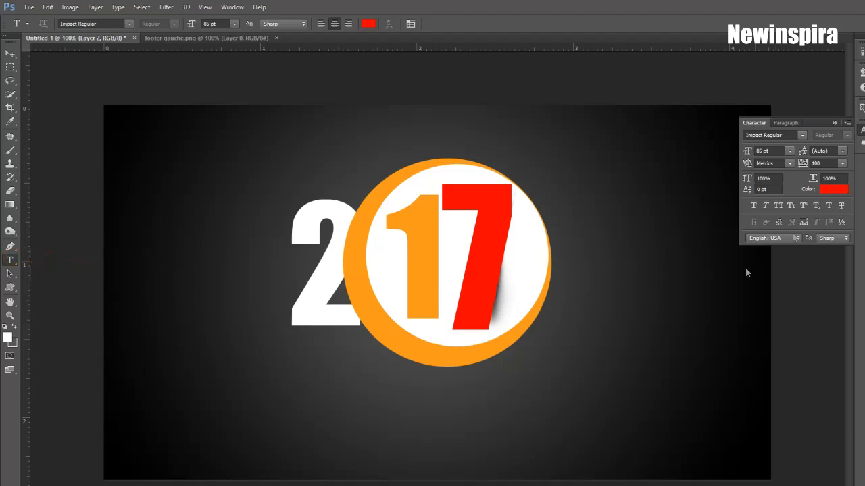
click(790, 150)
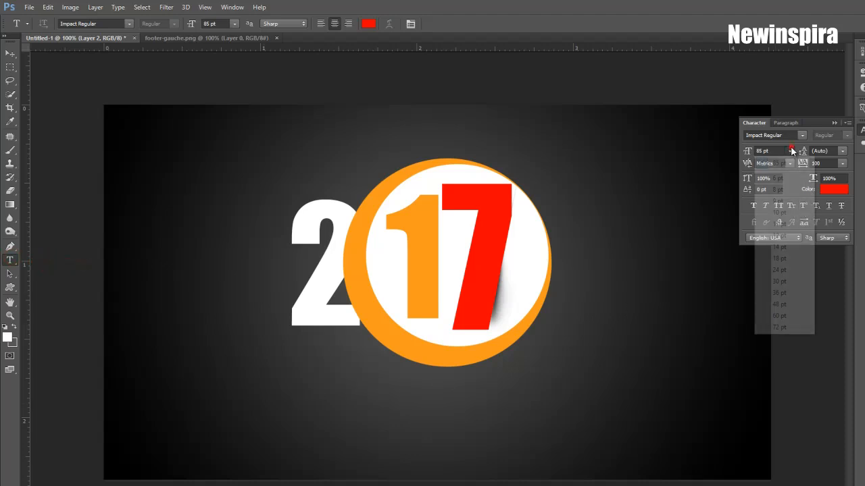
click(778, 248)
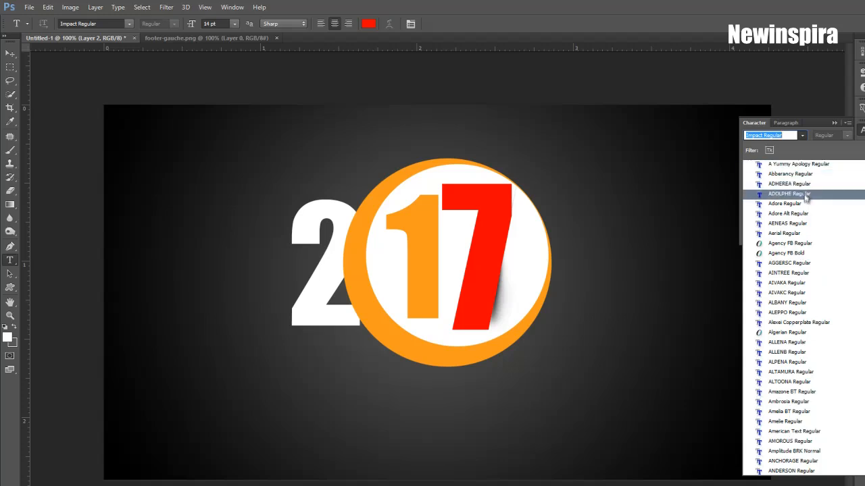
click(789, 195)
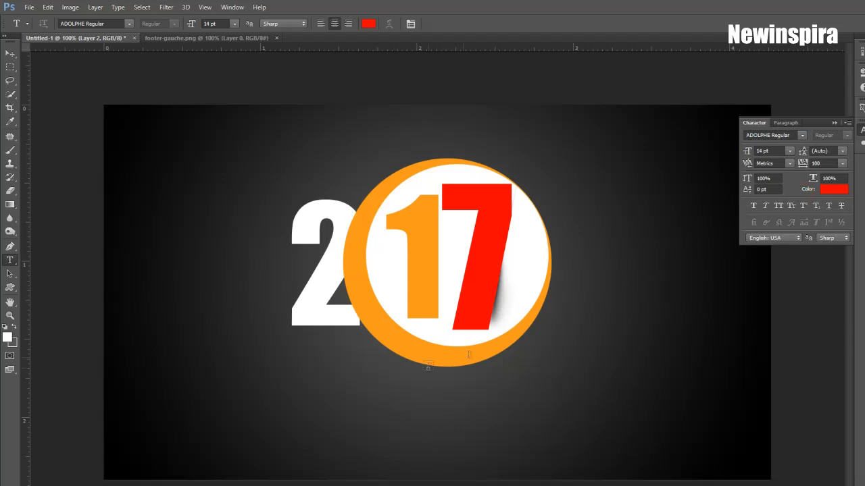
click(832, 189)
text(ffffff)
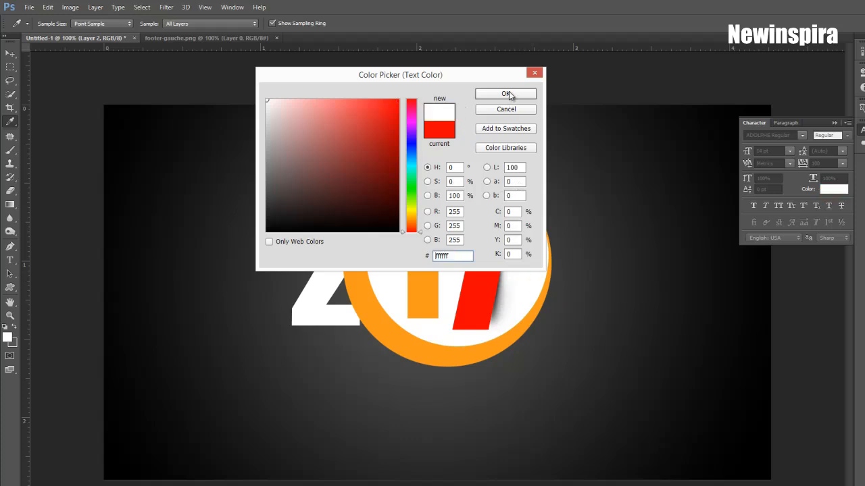
click(505, 93)
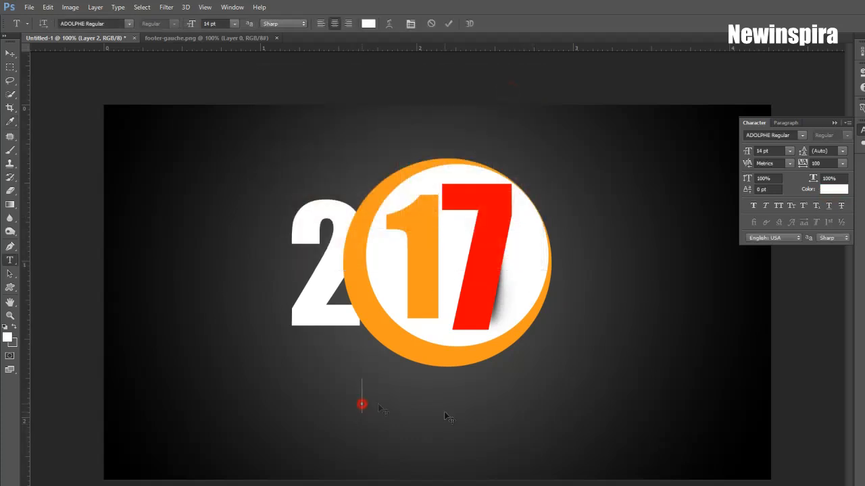
- Add the text 'Happy New Year' below the 2017 circle and commit it
text(Happy New Year)
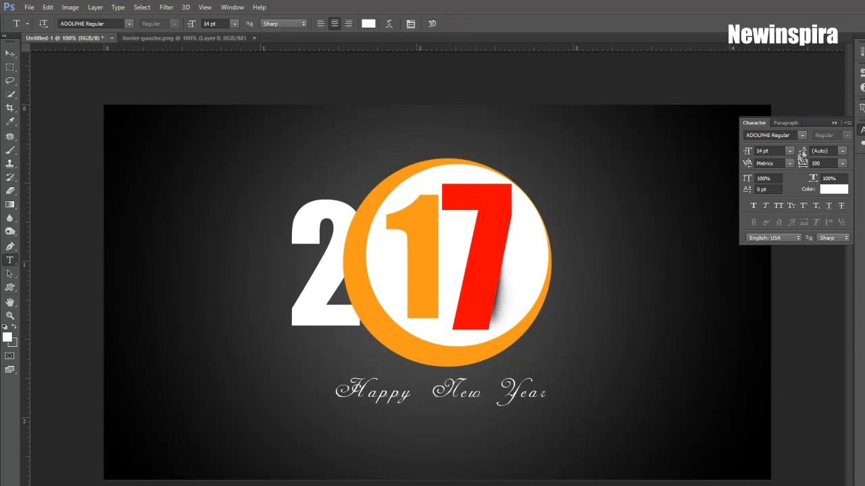
click(11, 52)
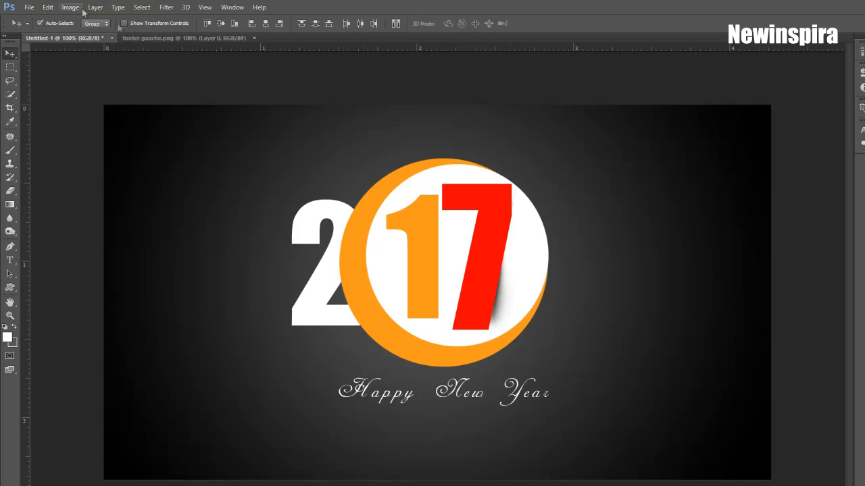
- Group the greeting's layers into a single layer group with Ctrl+G / Group Layers
key(ctrl+g)
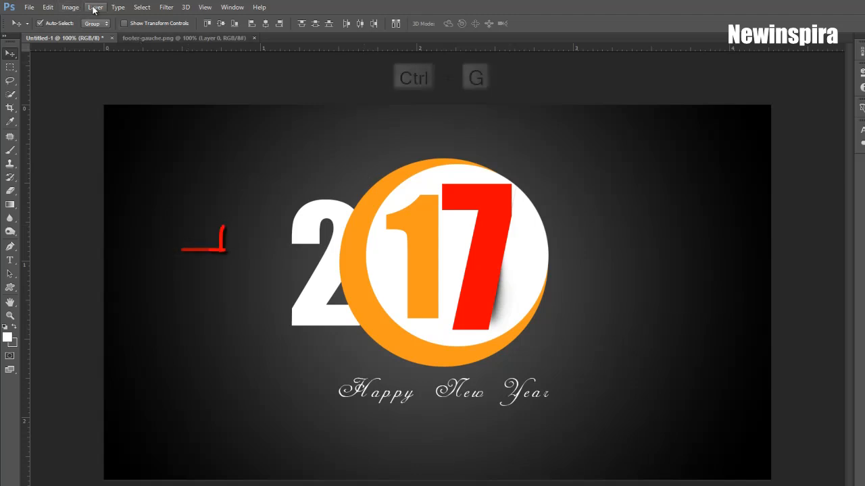
click(94, 6)
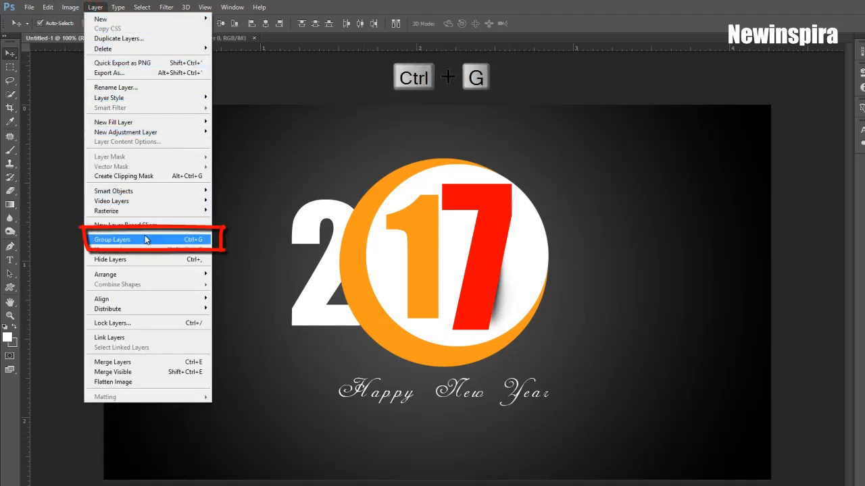
click(112, 239)
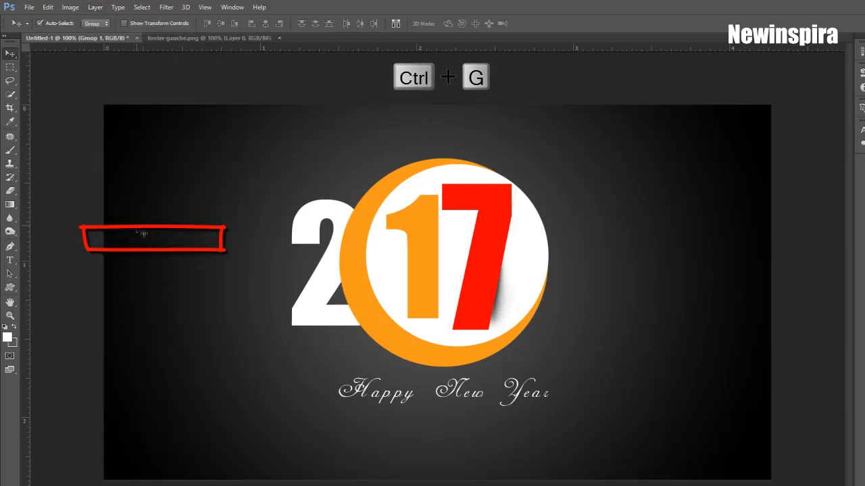